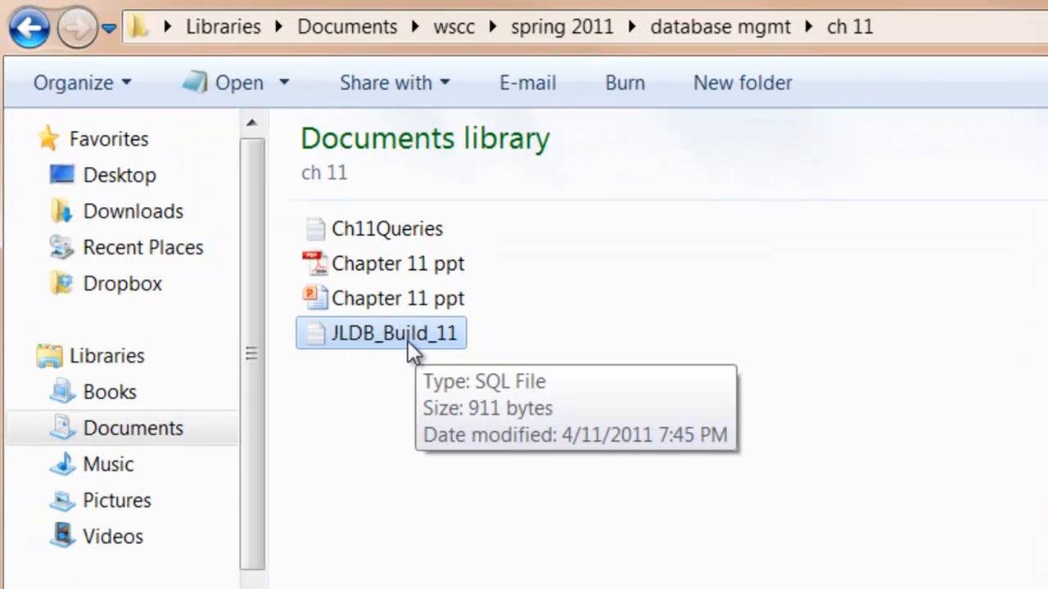
Open the JLDB_Build_11 build script in Notepad from File Explorer
double_click(392, 332)
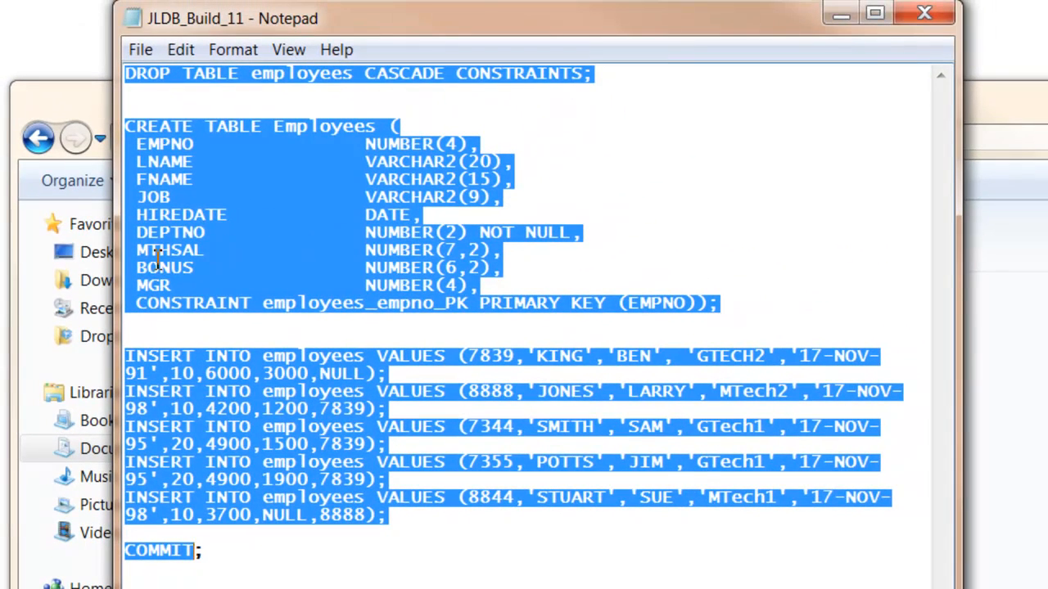
Paste the build script into SQL*Plus to create Employees with five rows, then COMMIT
right_click(237, 229)
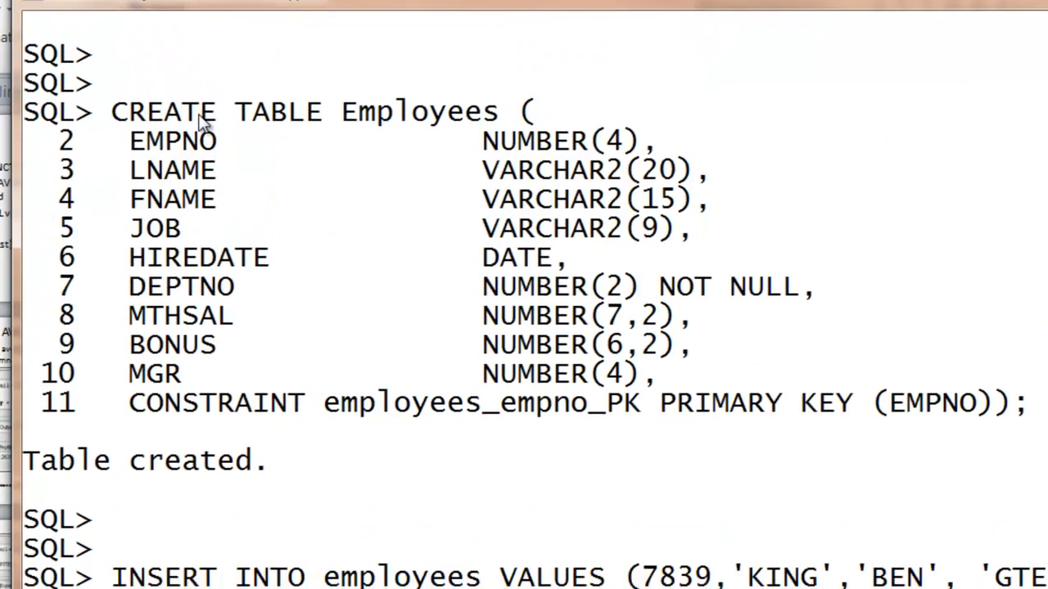
scroll("down", 3)
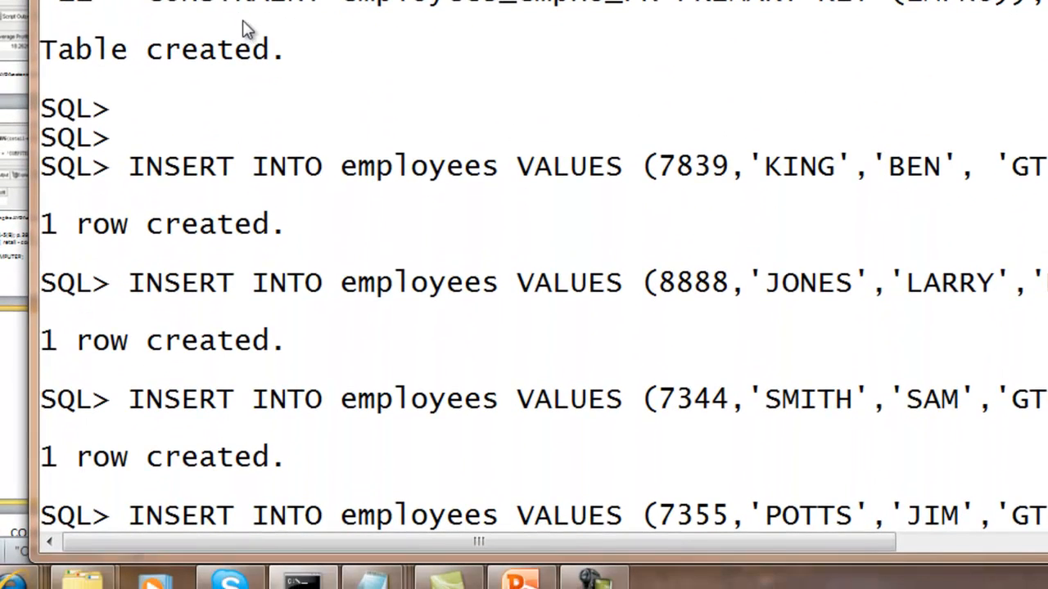
type("COMMIT")
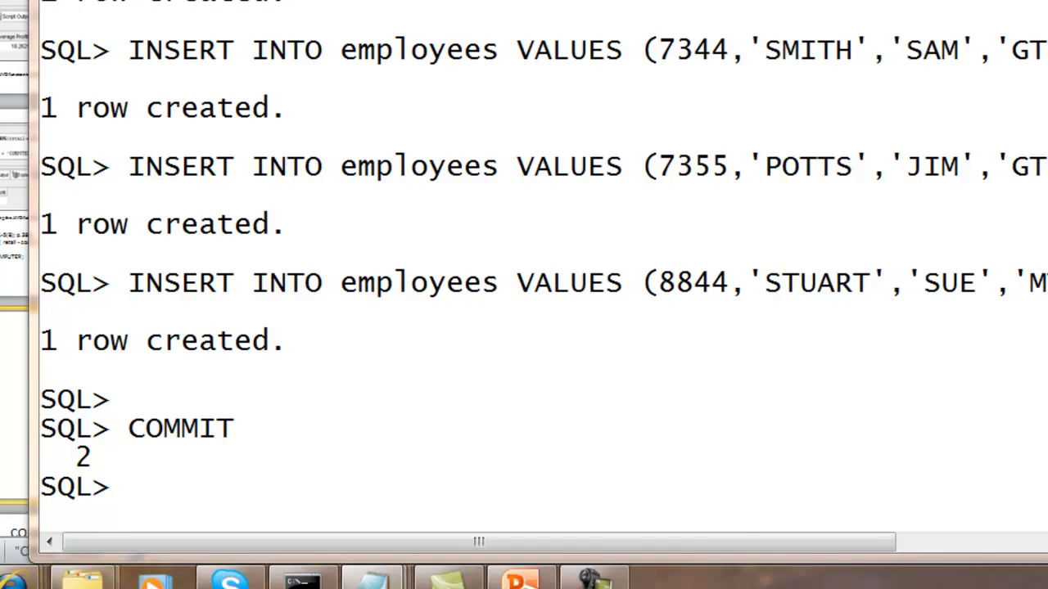
mouse_move(139, 498)
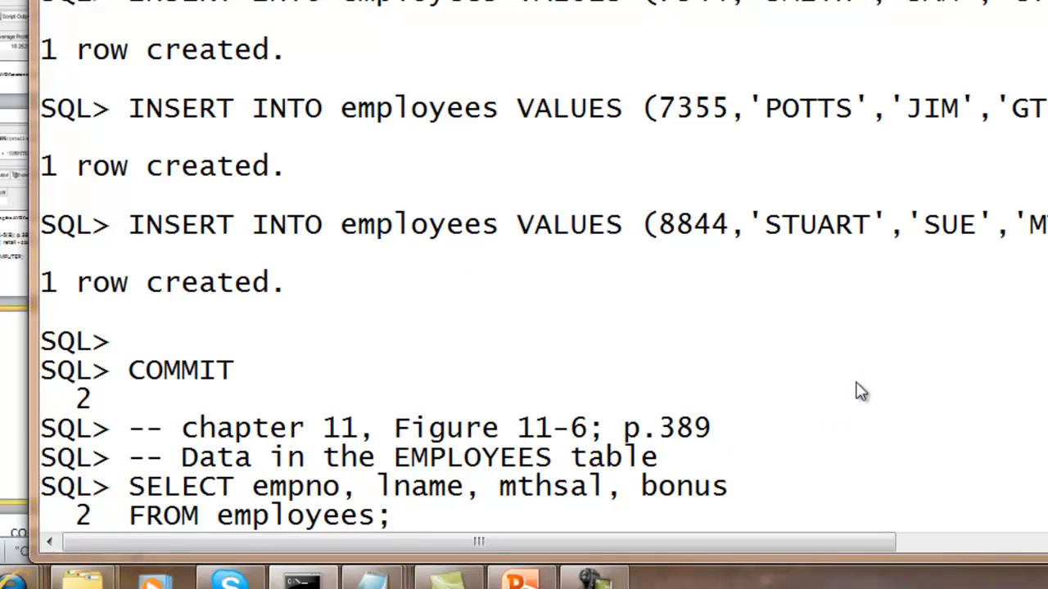
mouse_move(881, 365)
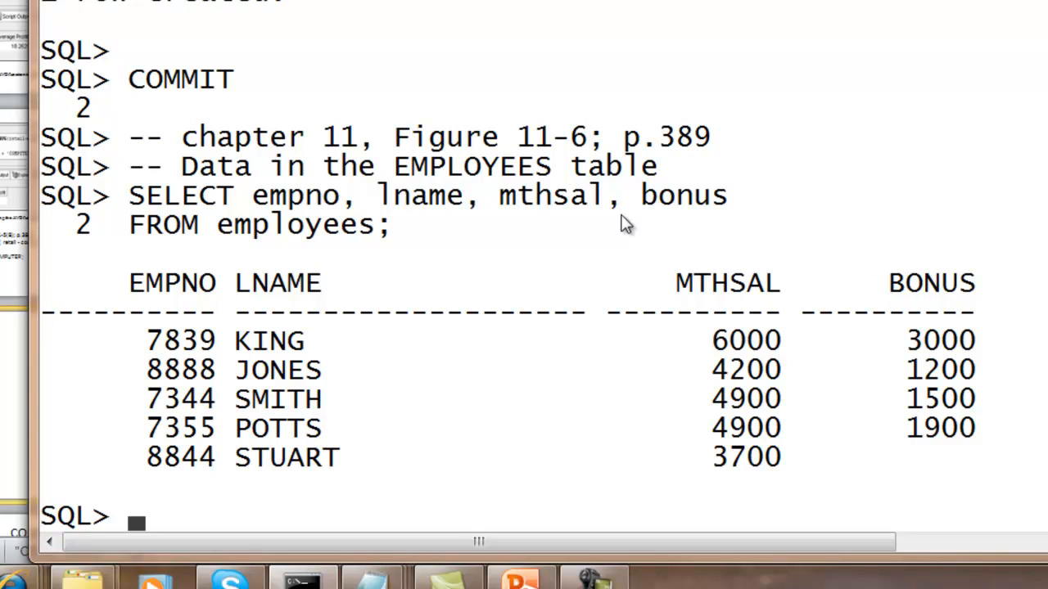
mouse_move(514, 212)
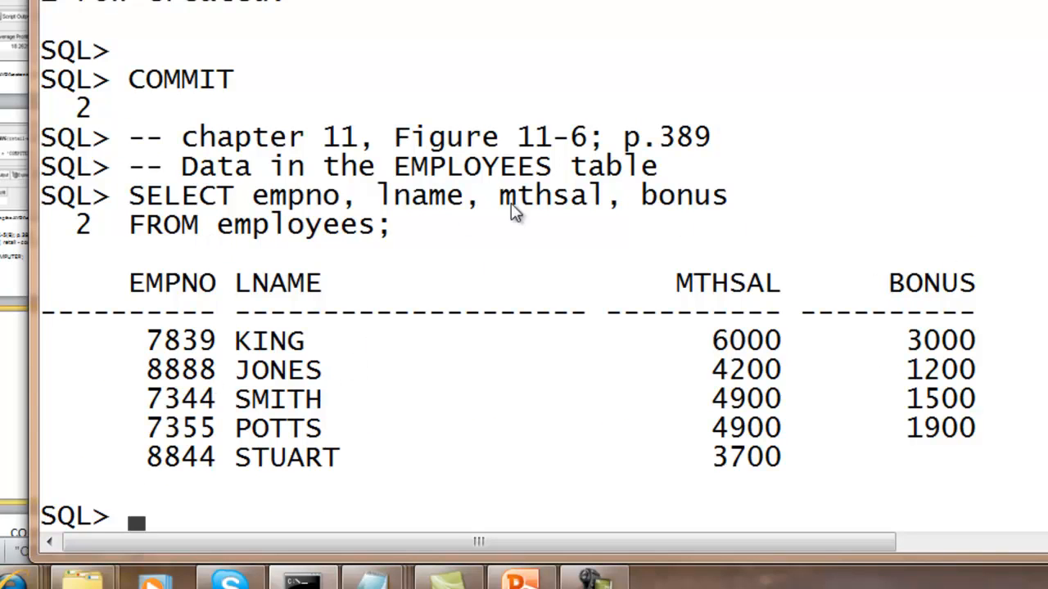
mouse_move(576, 233)
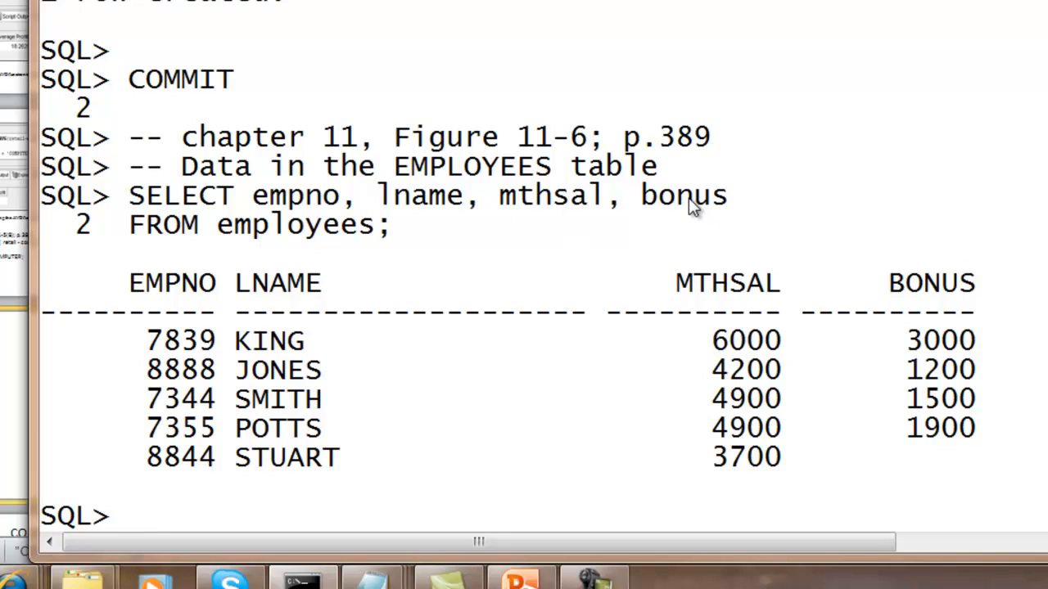
mouse_move(309, 216)
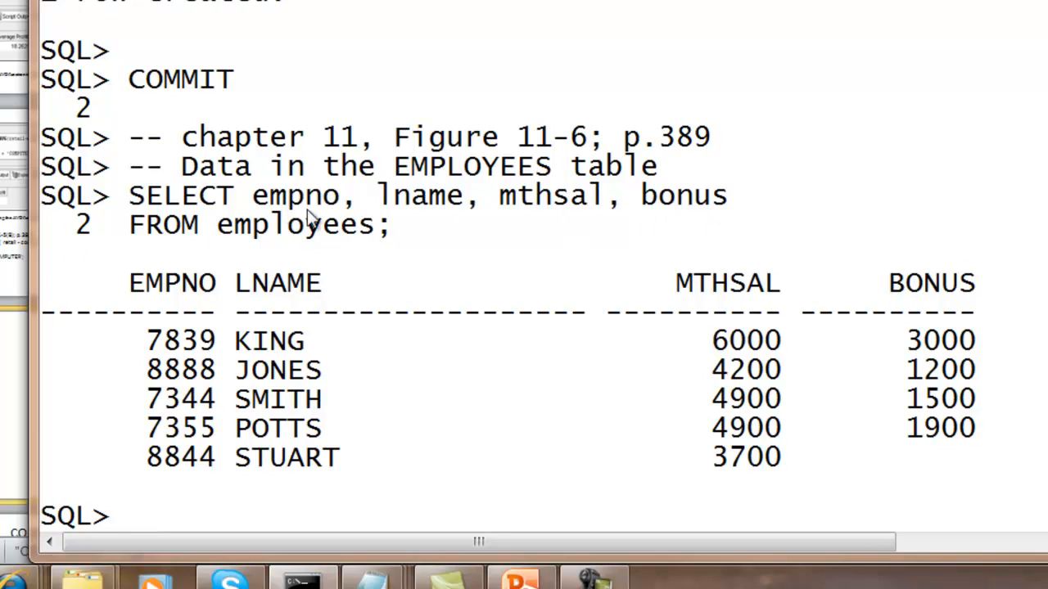
mouse_move(275, 291)
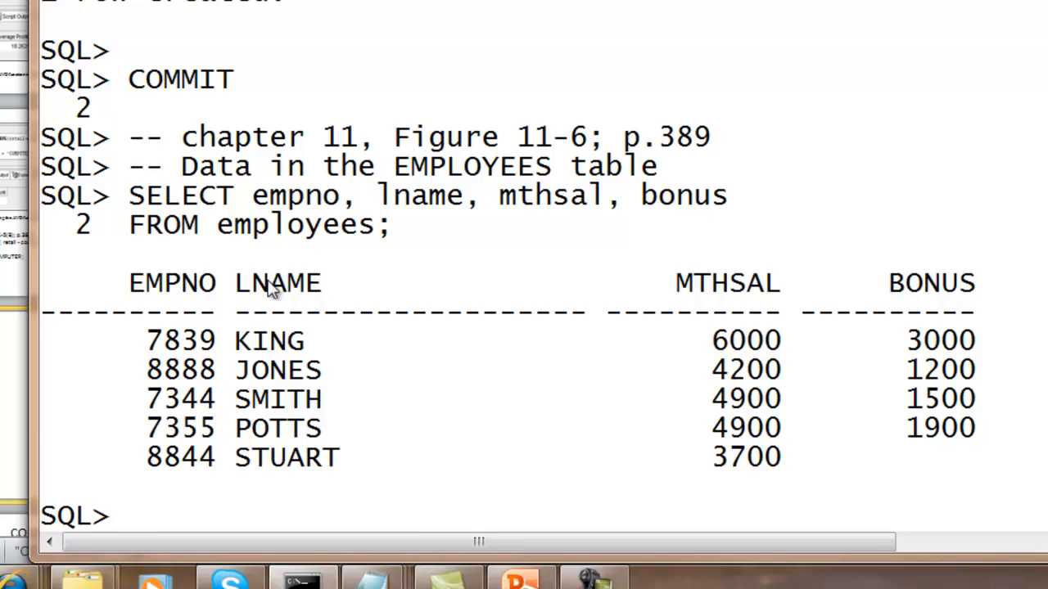
mouse_move(929, 303)
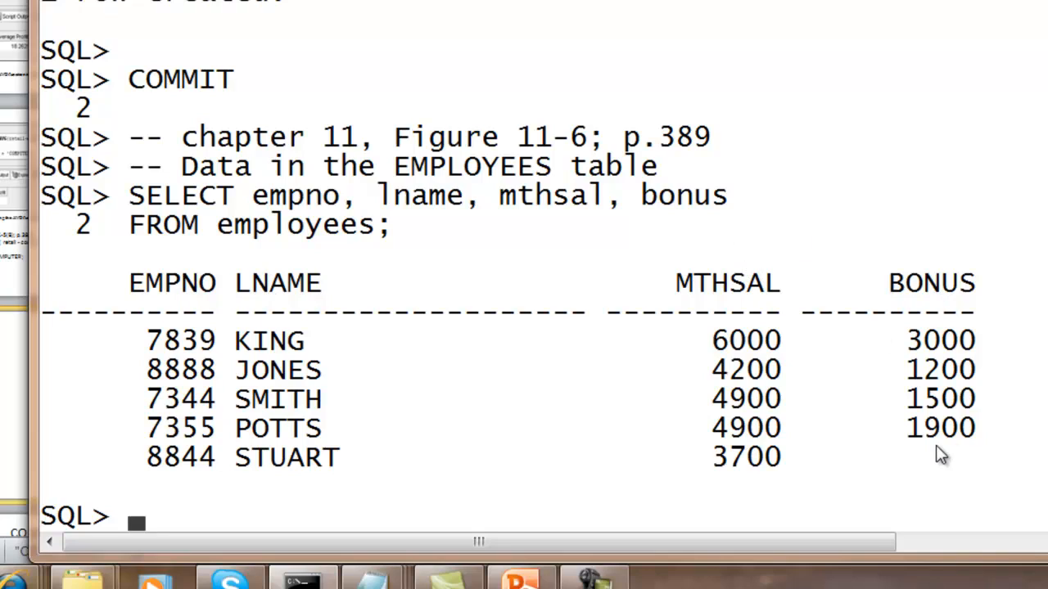
mouse_move(952, 433)
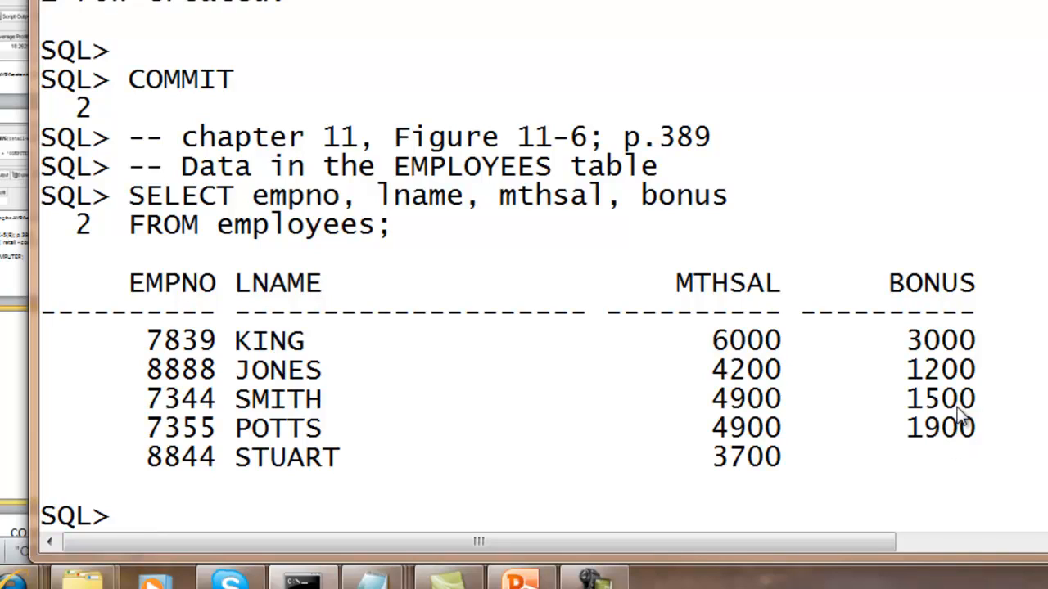
mouse_move(933, 406)
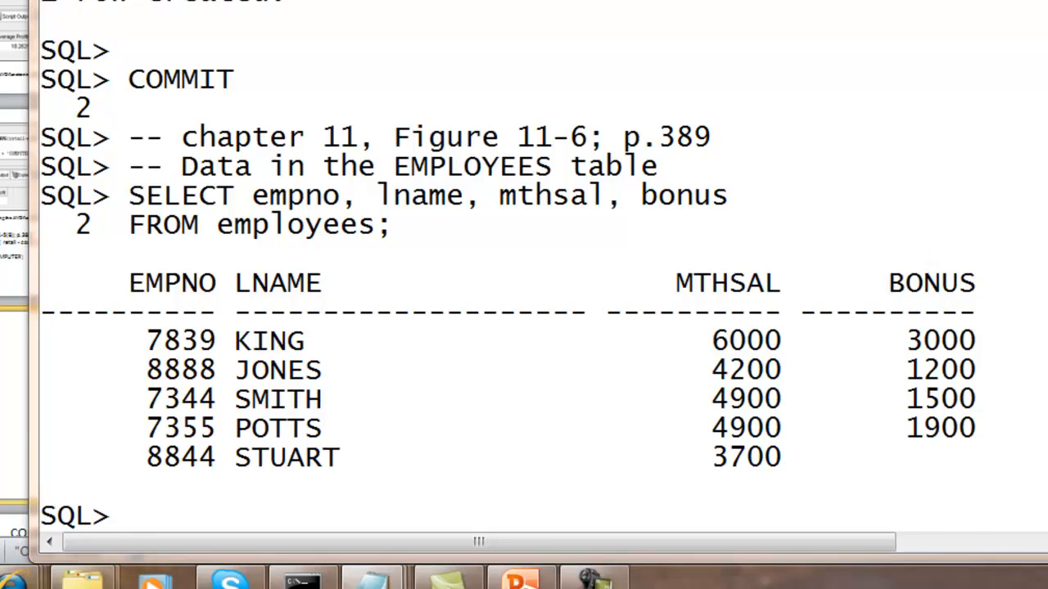
mouse_move(288, 507)
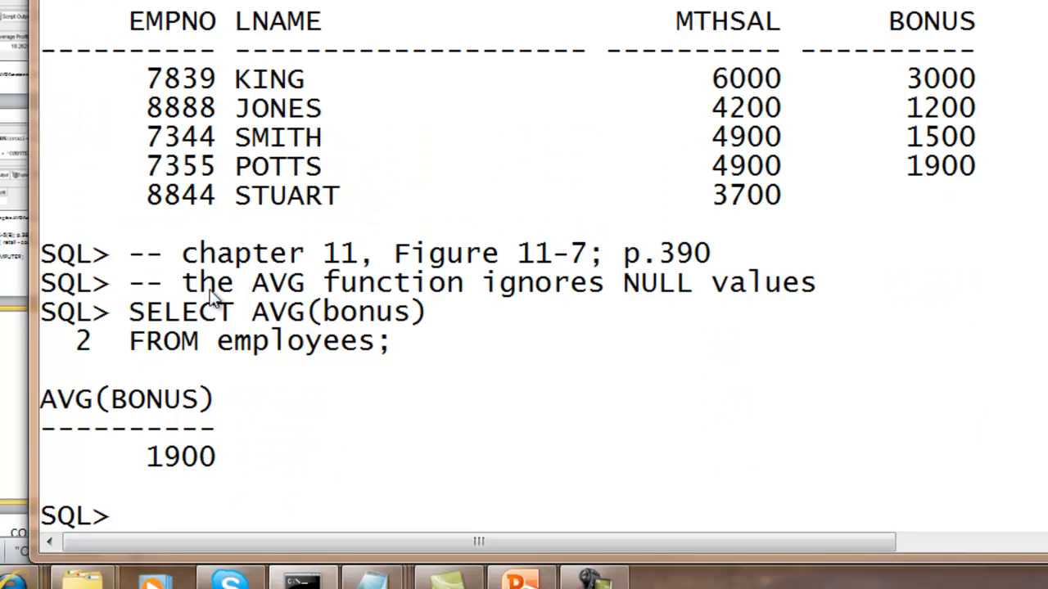
mouse_move(745, 304)
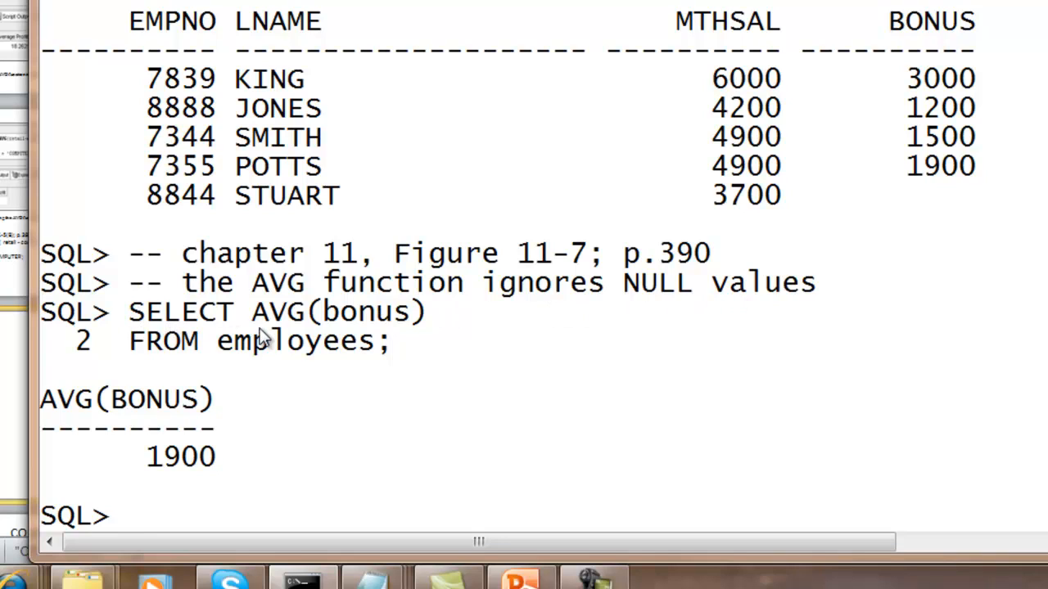
mouse_move(344, 389)
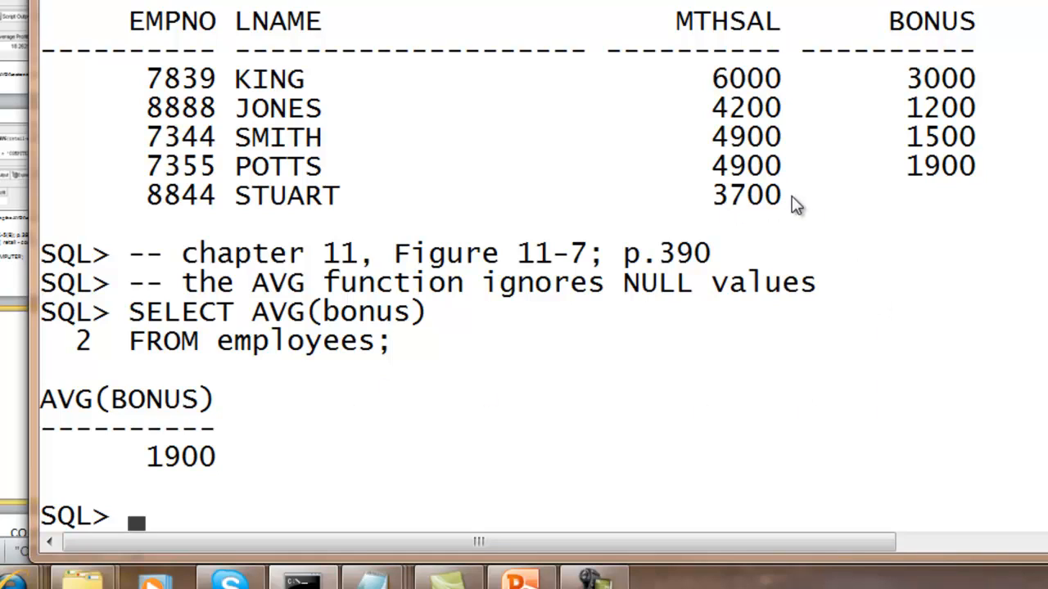
mouse_move(958, 49)
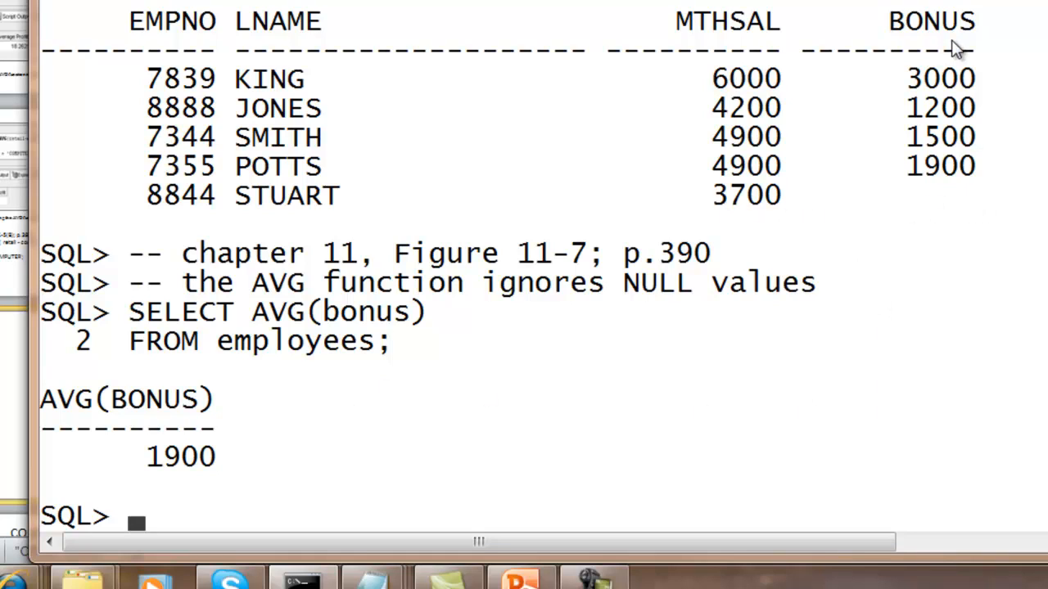
mouse_move(953, 196)
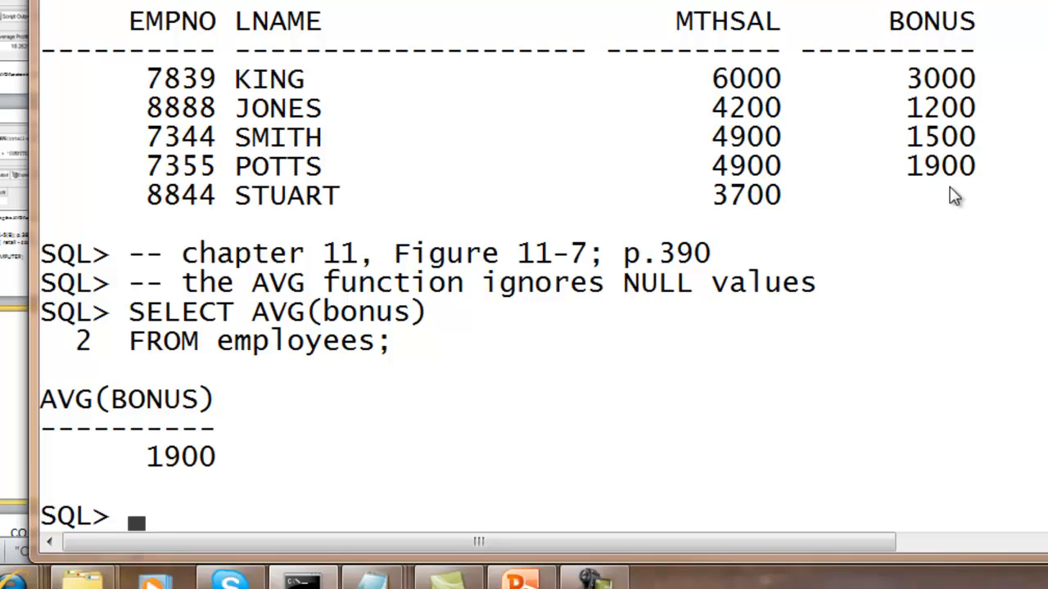
mouse_move(920, 203)
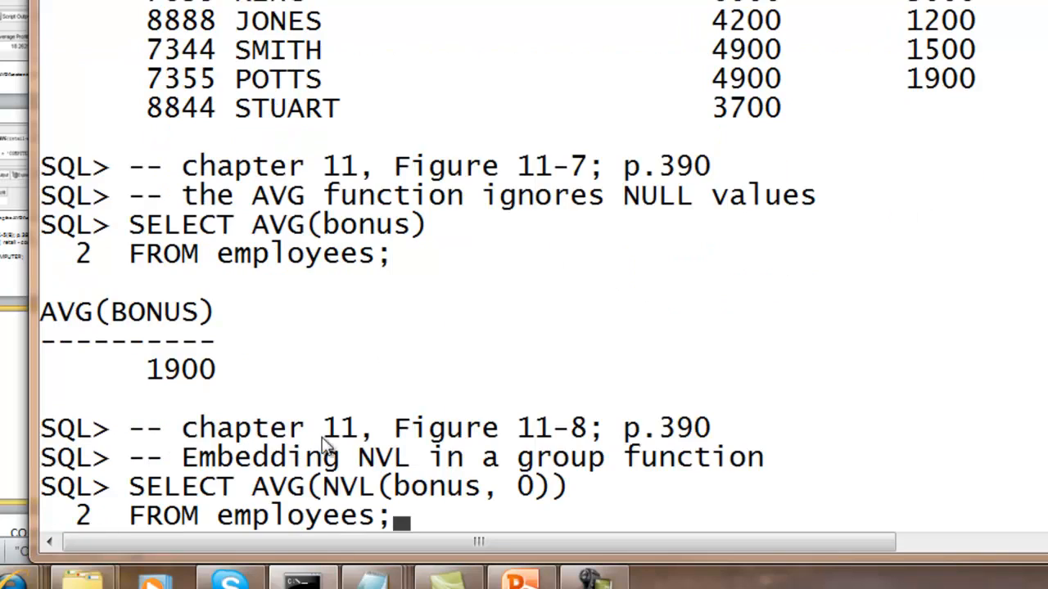
mouse_move(700, 445)
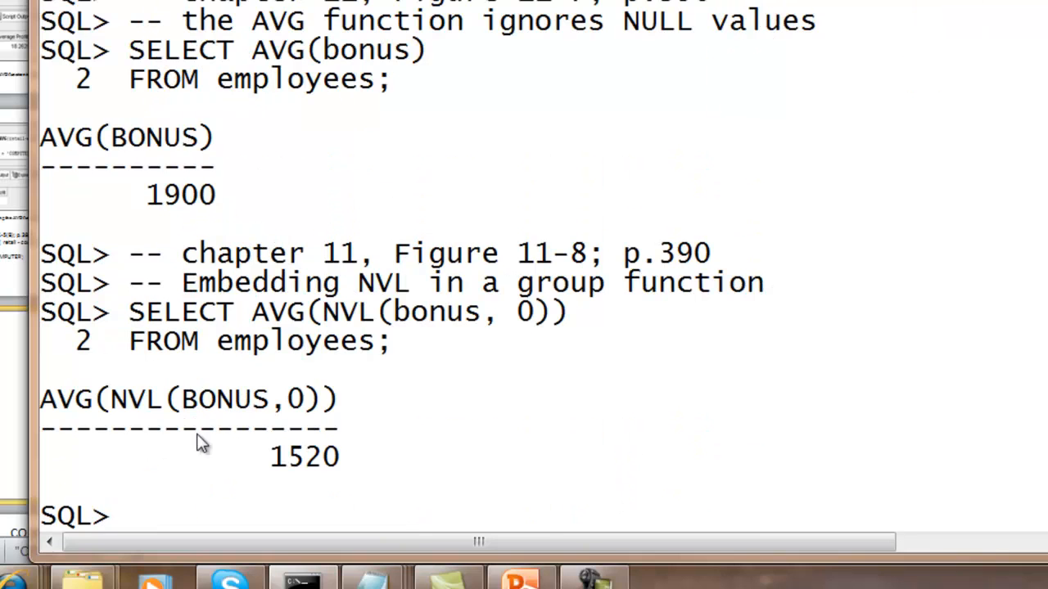
mouse_move(367, 468)
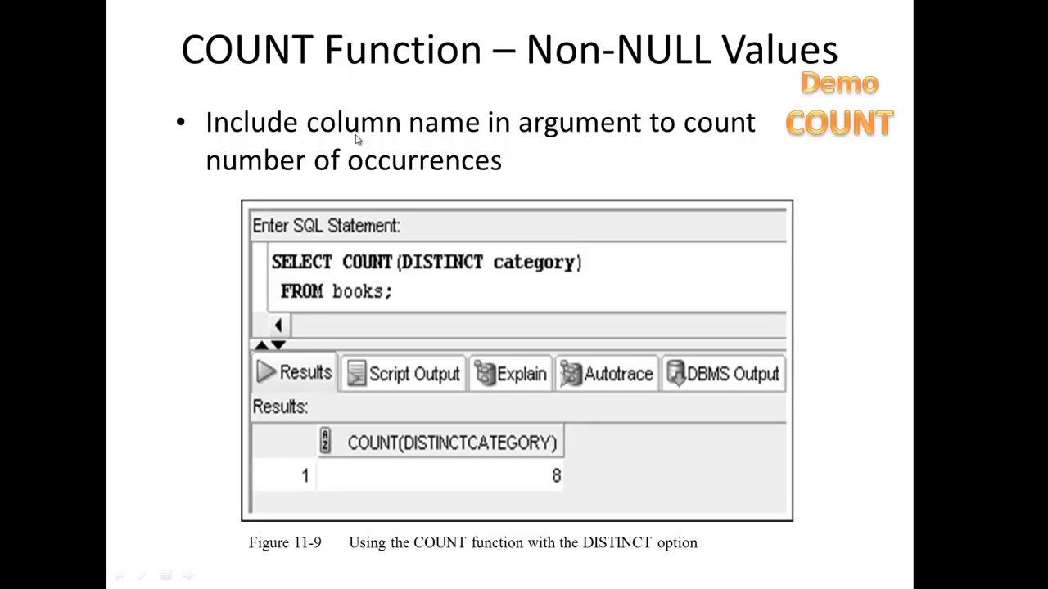
mouse_move(710, 140)
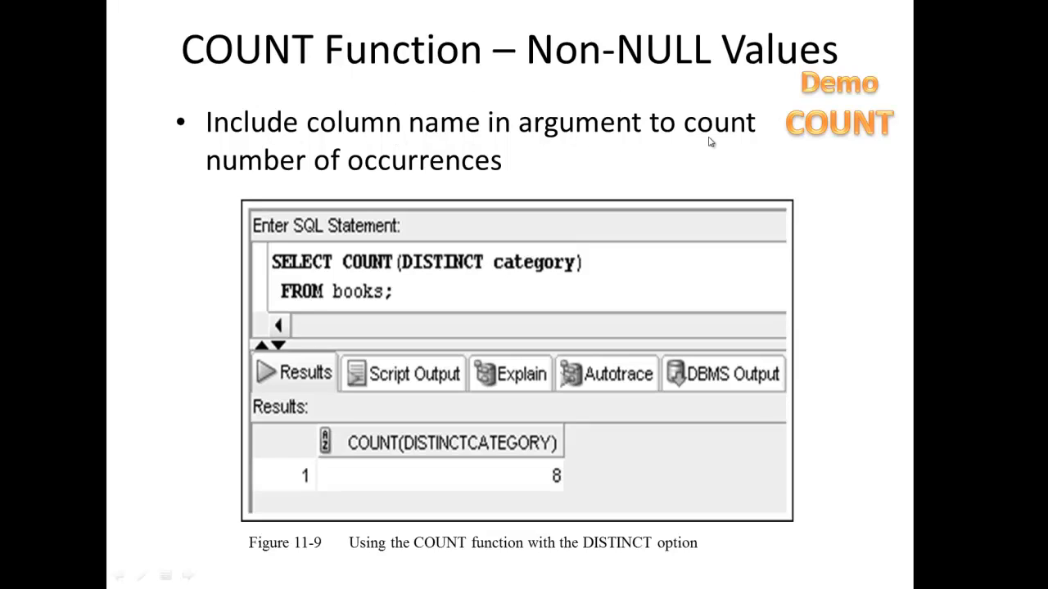
mouse_move(426, 183)
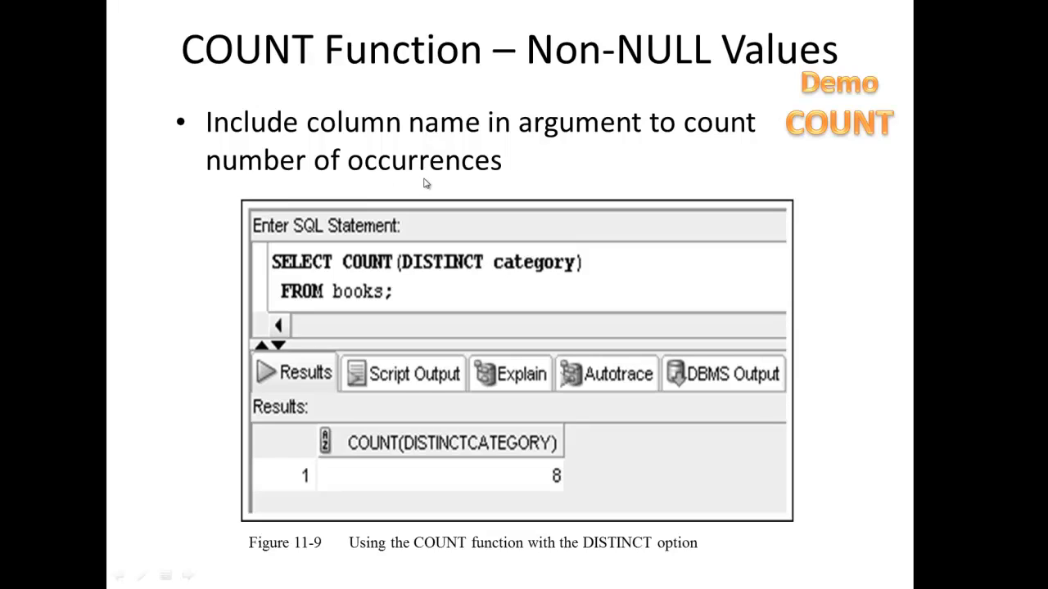
mouse_move(449, 275)
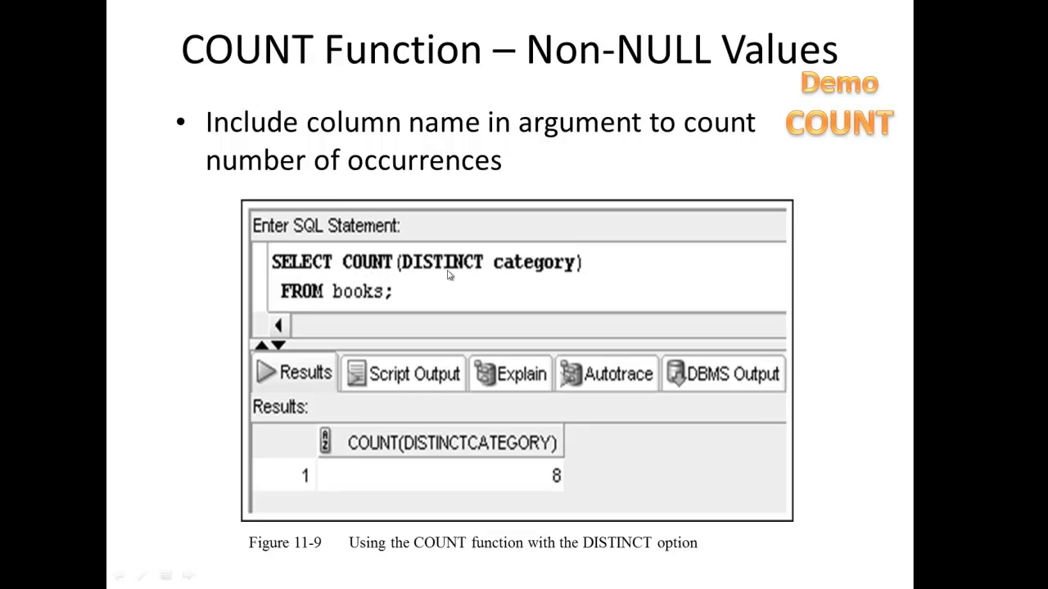
mouse_move(547, 280)
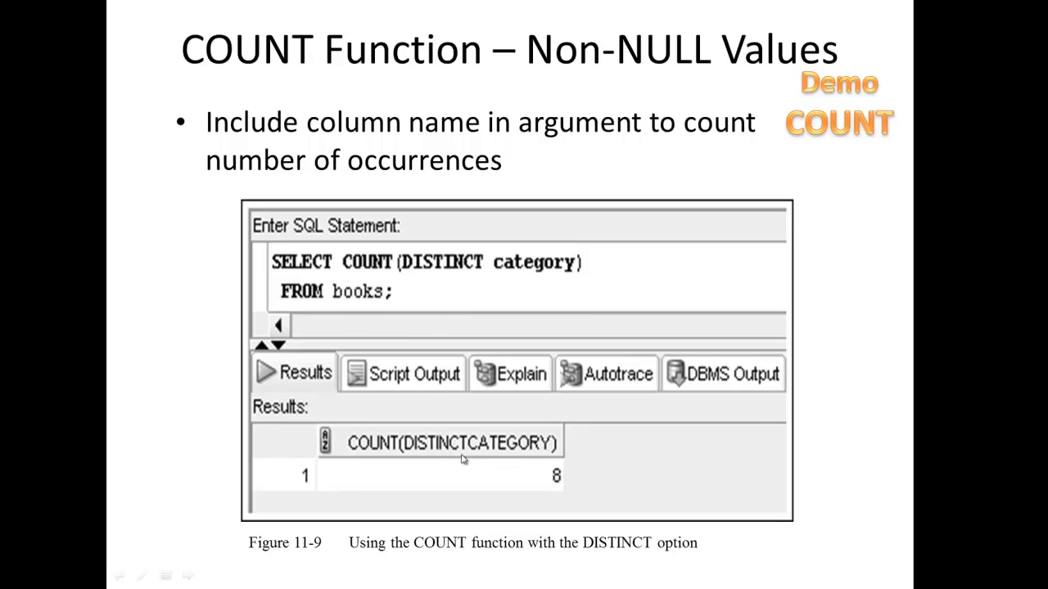
mouse_move(544, 490)
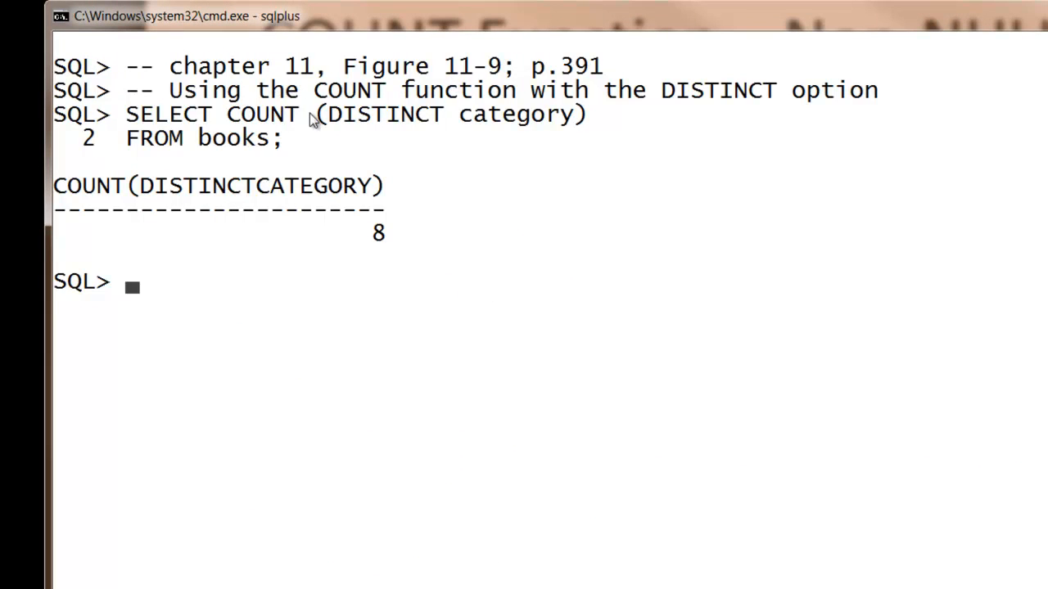
mouse_move(262, 182)
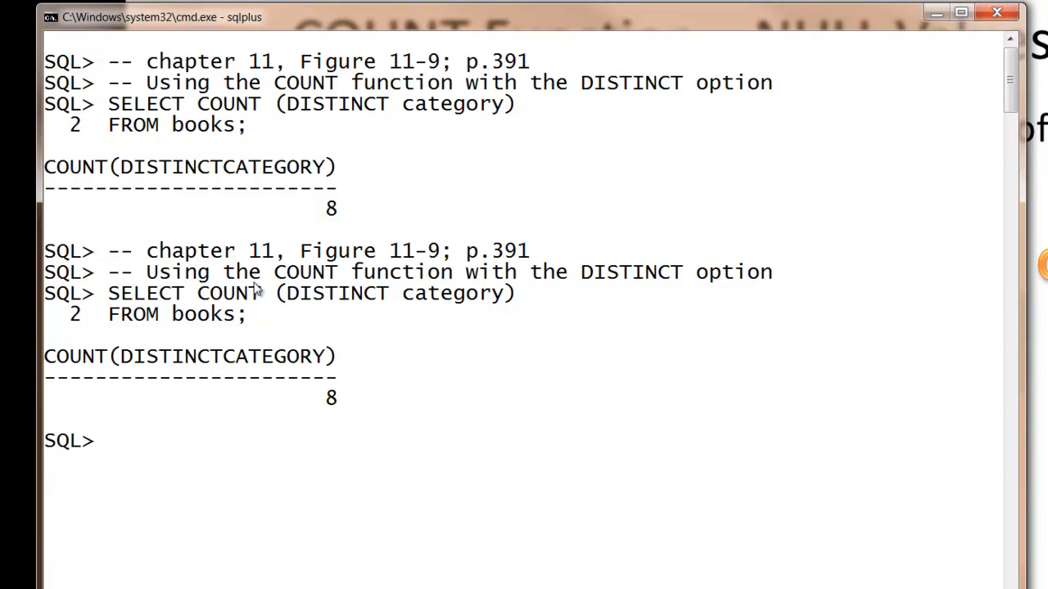
mouse_move(255, 288)
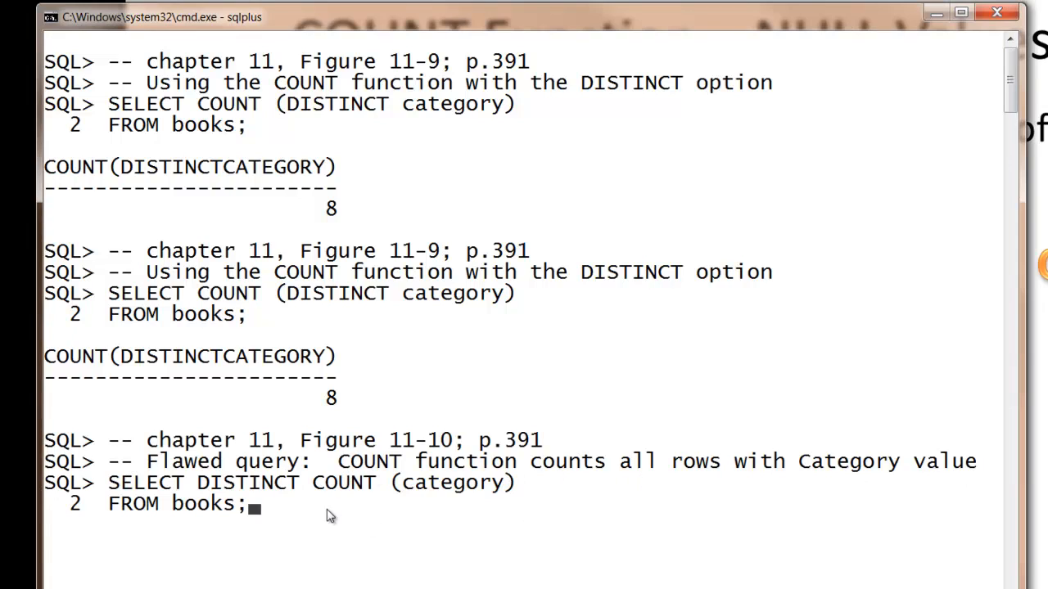
Run SELECT DISTINCT COUNT(category) FROM books, which returns 14 instead of 8
key("enter")
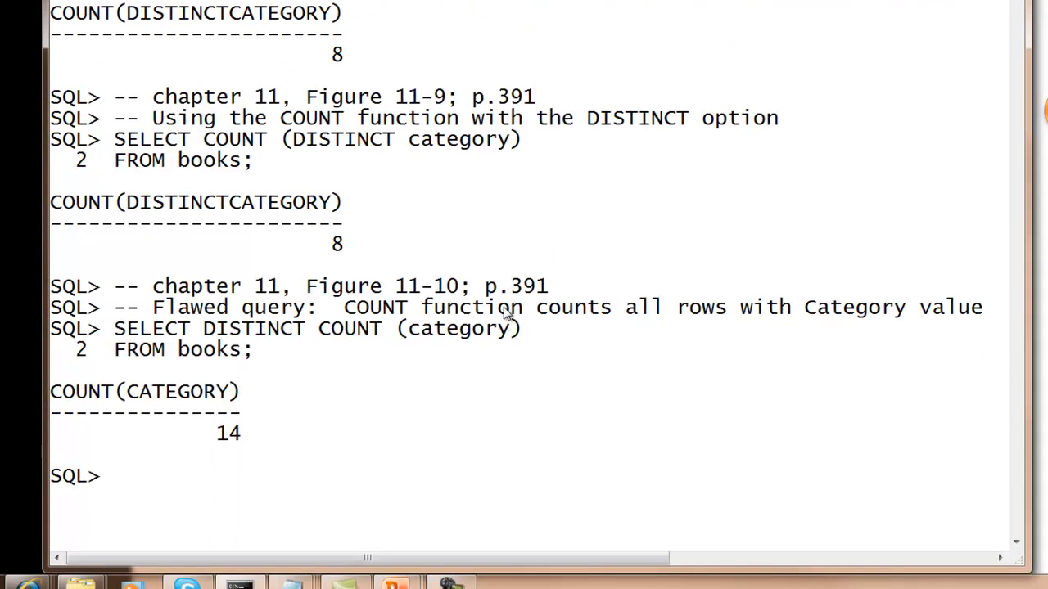
mouse_move(389, 365)
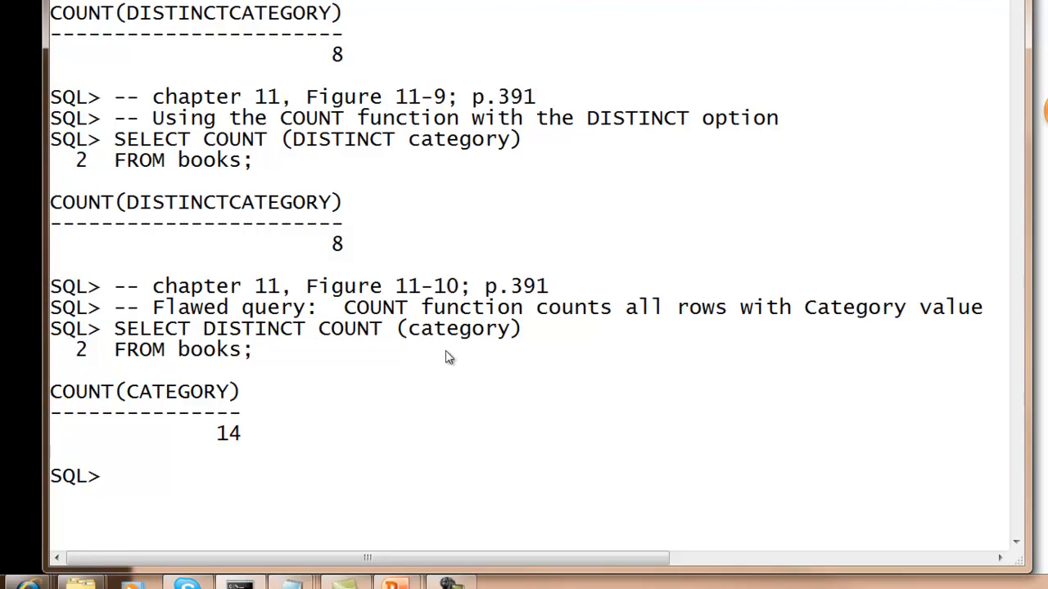
mouse_move(297, 244)
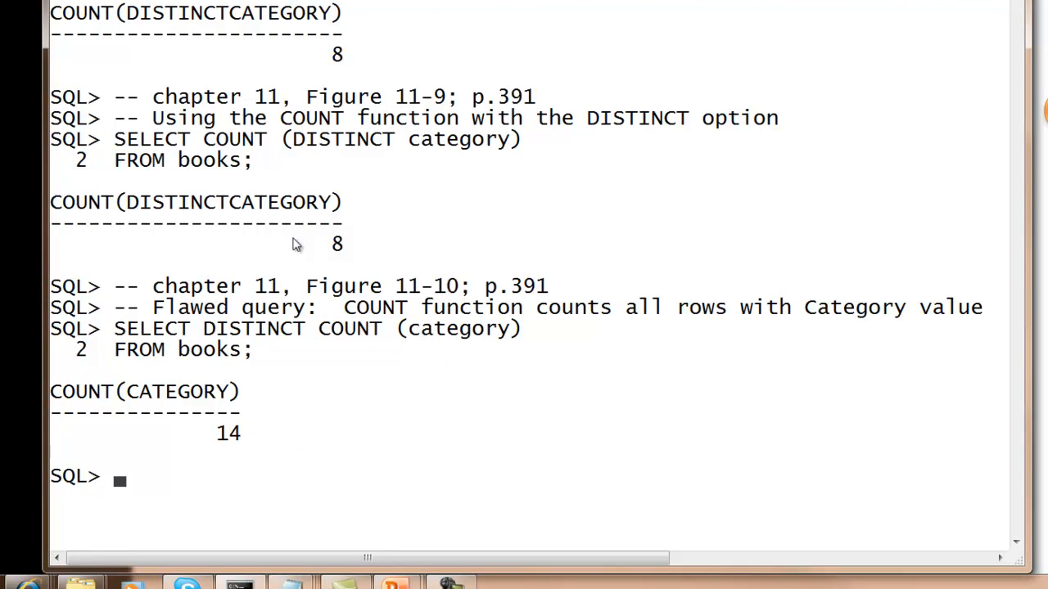
mouse_move(308, 141)
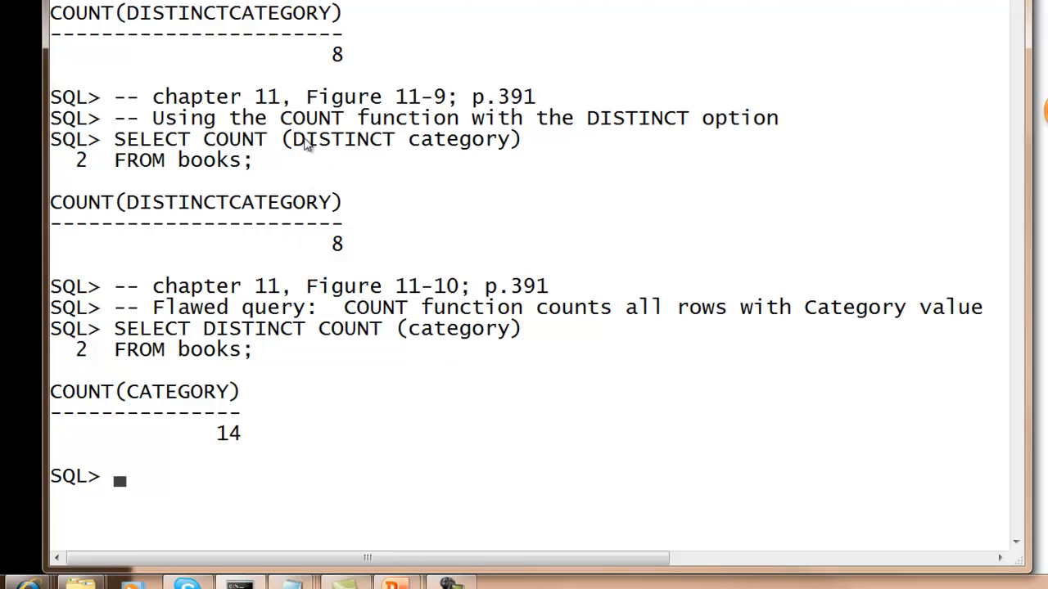
mouse_move(396, 324)
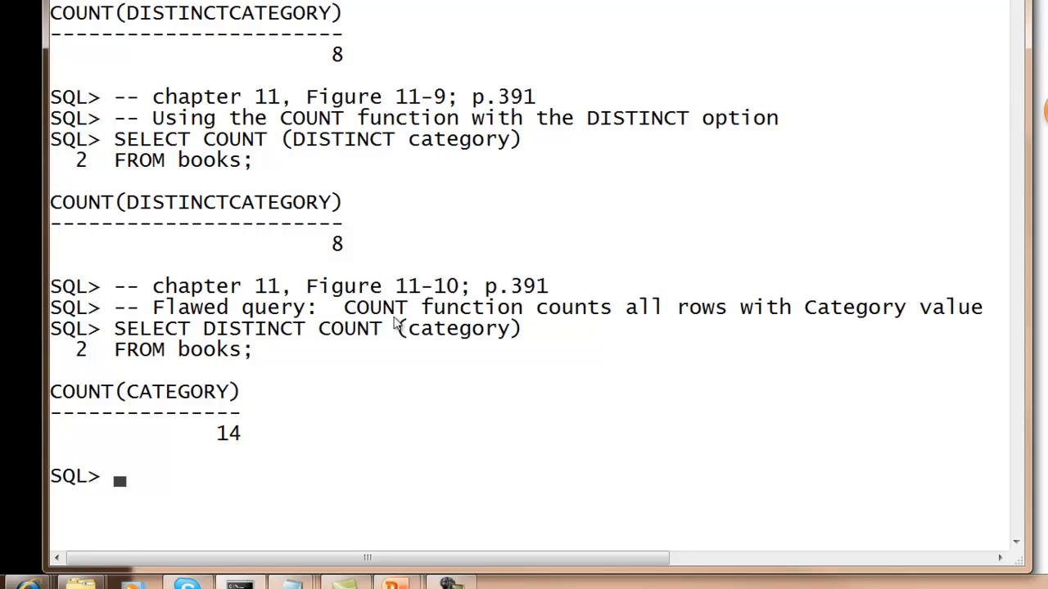
mouse_move(484, 344)
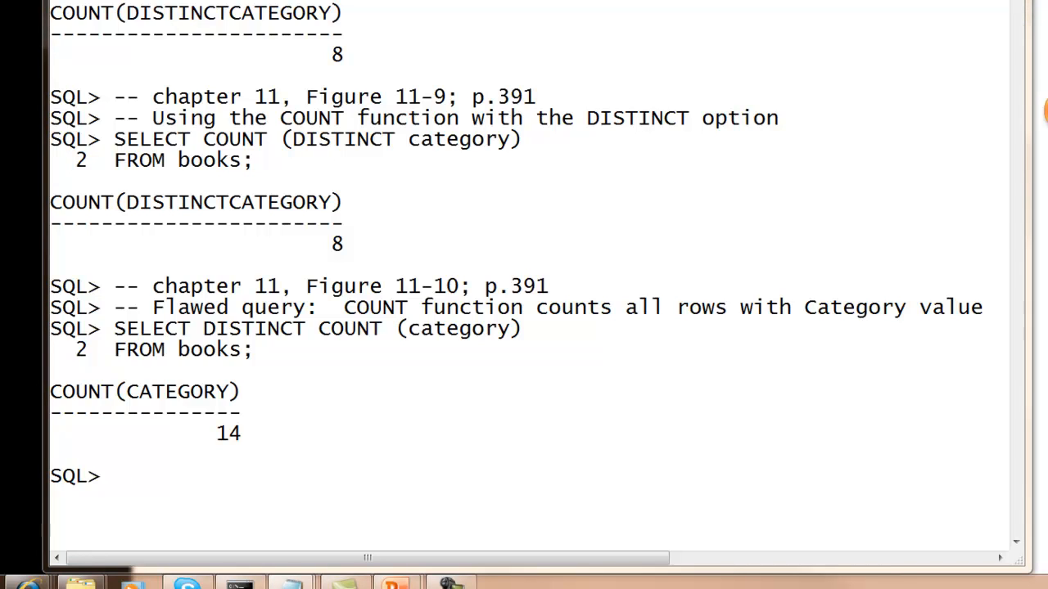
scroll("down", 3)
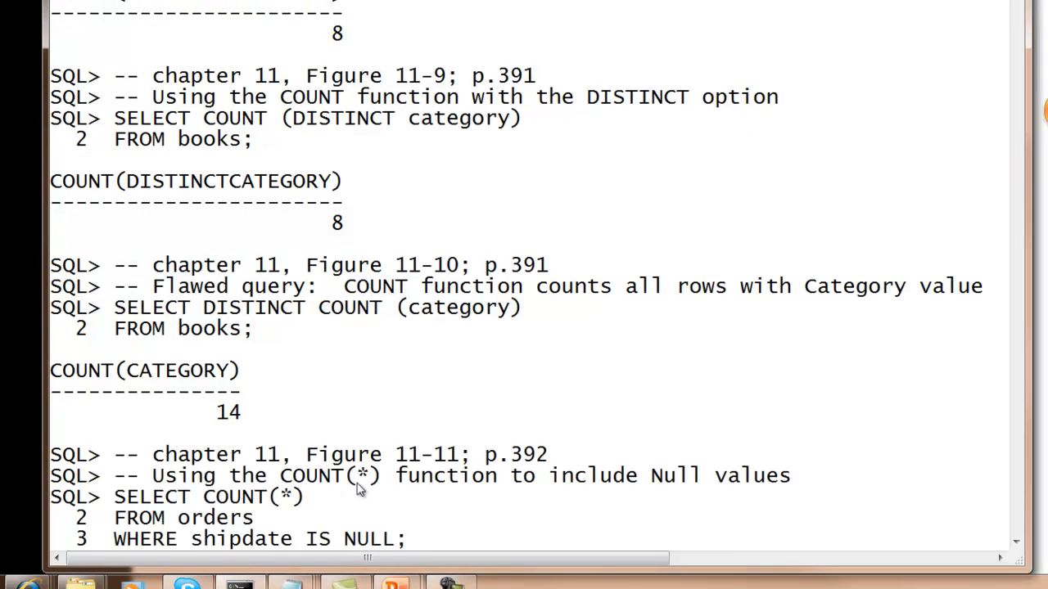
mouse_move(642, 501)
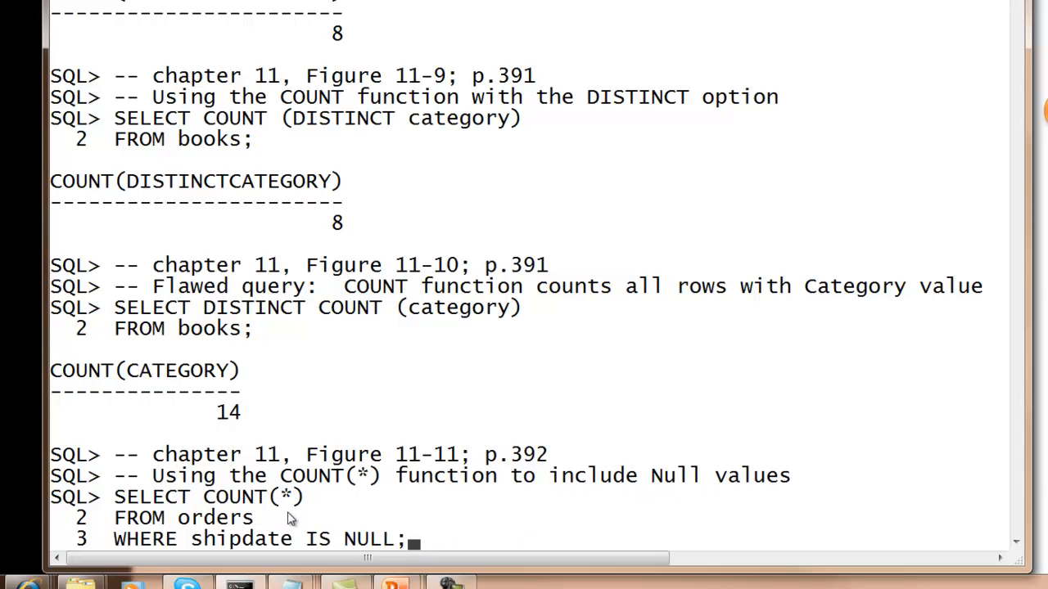
mouse_move(205, 544)
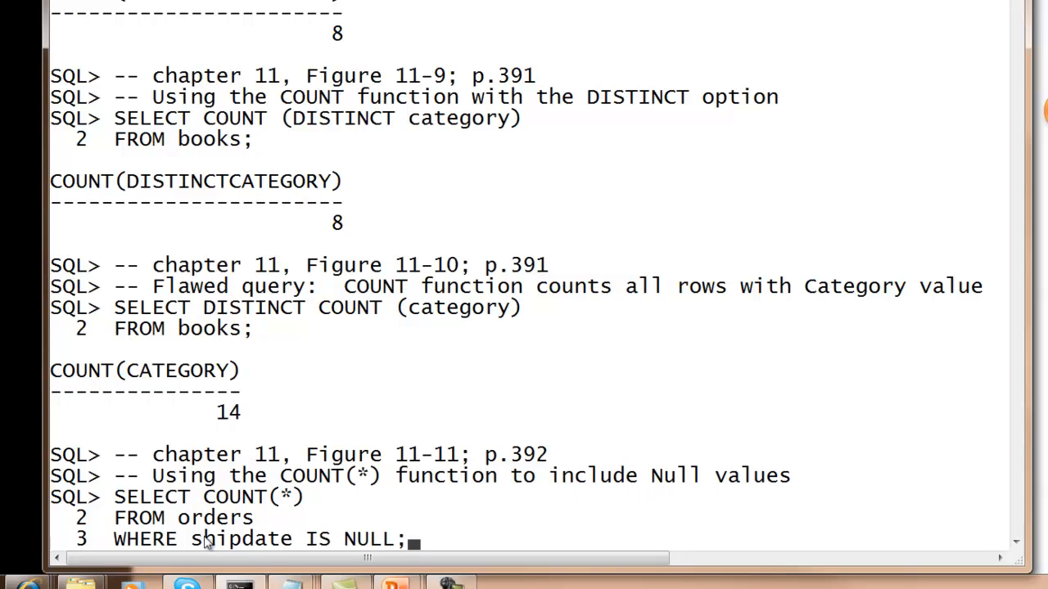
mouse_move(468, 555)
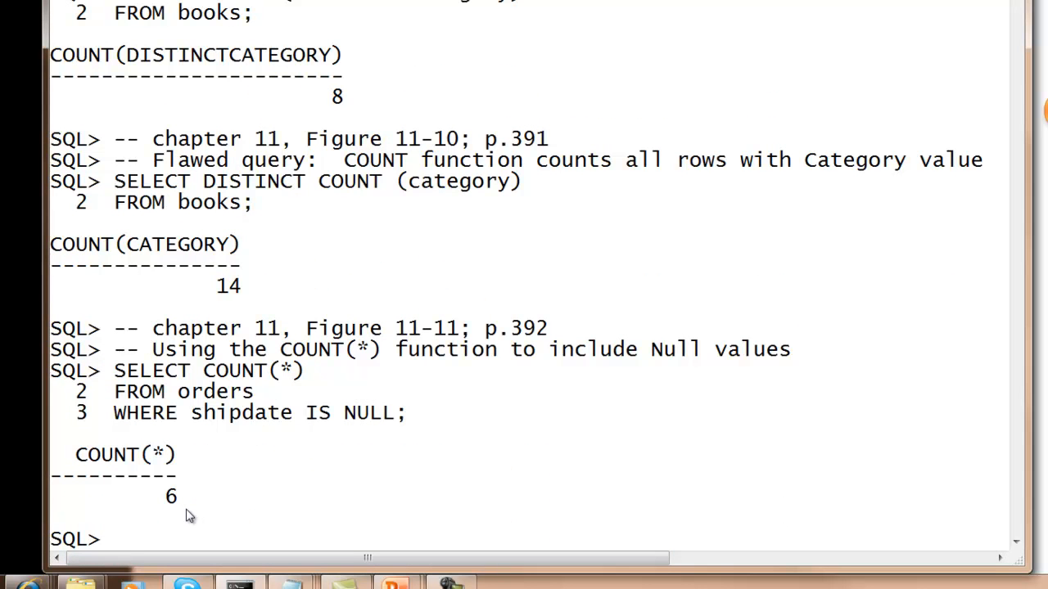
mouse_move(190, 514)
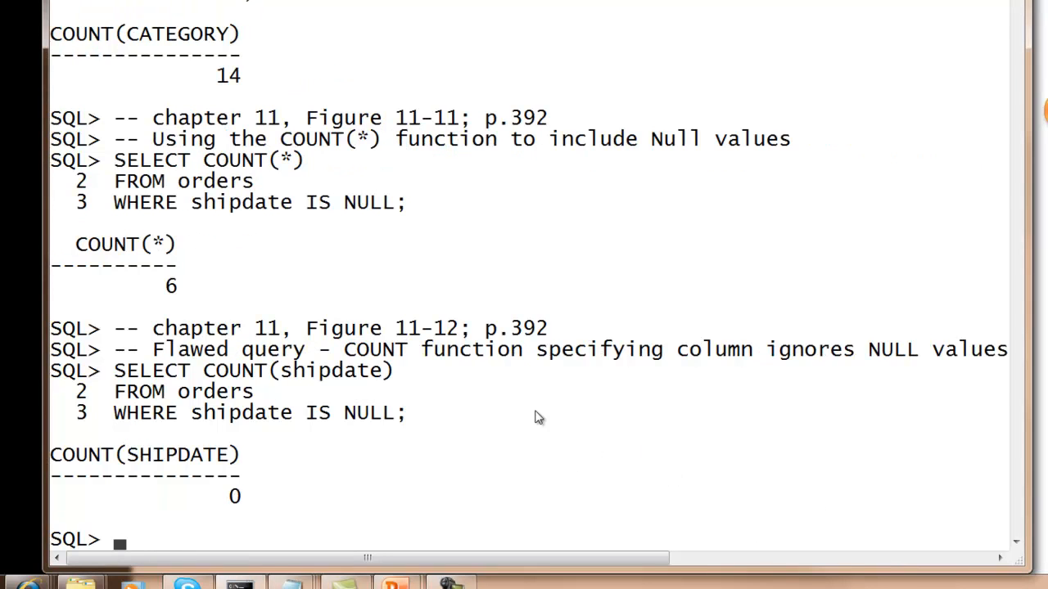
mouse_move(150, 167)
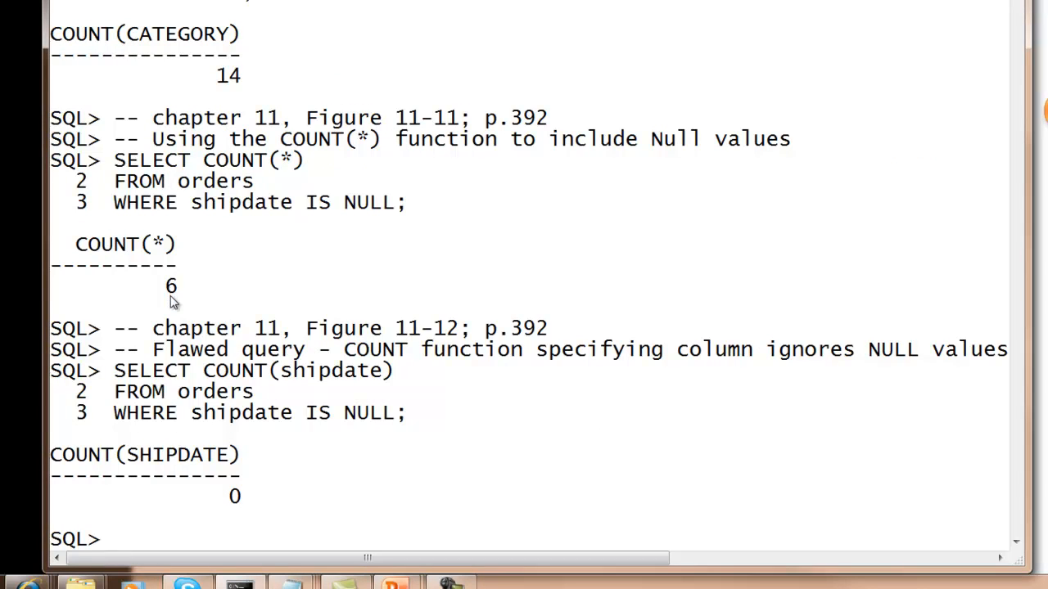
mouse_move(236, 532)
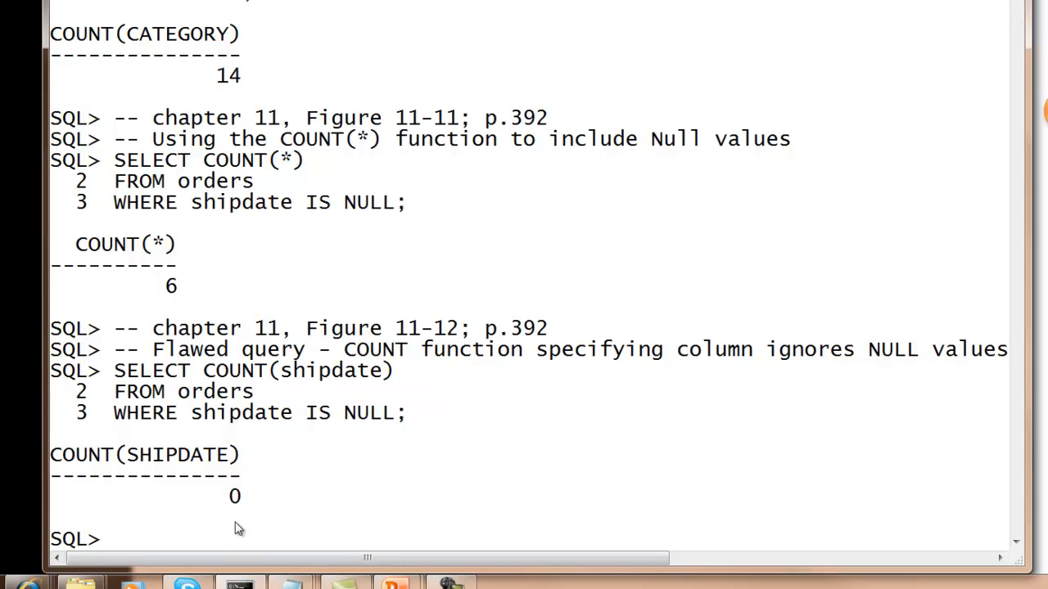
mouse_move(209, 391)
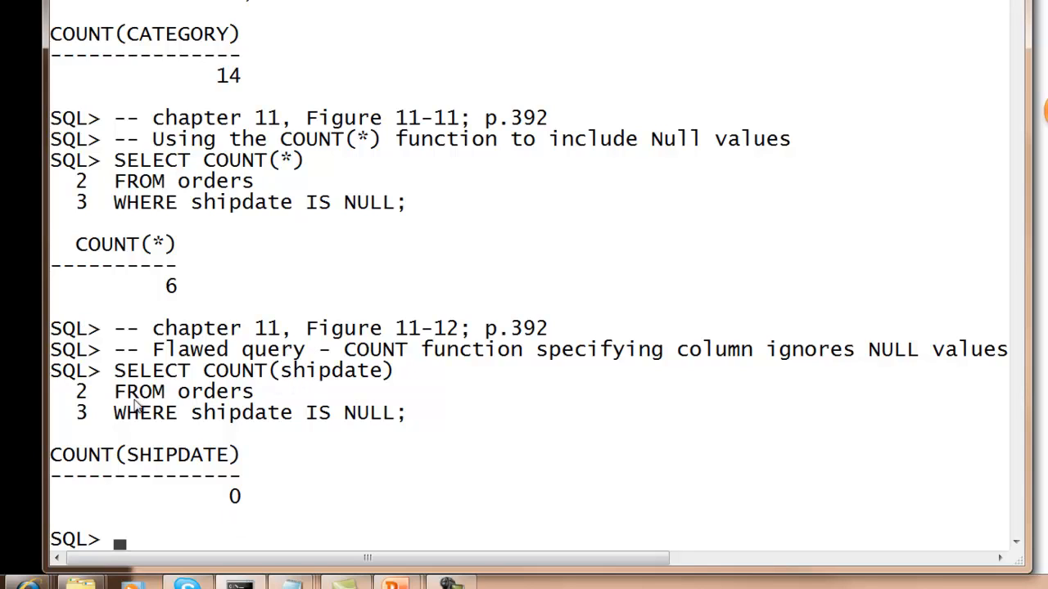
mouse_move(408, 432)
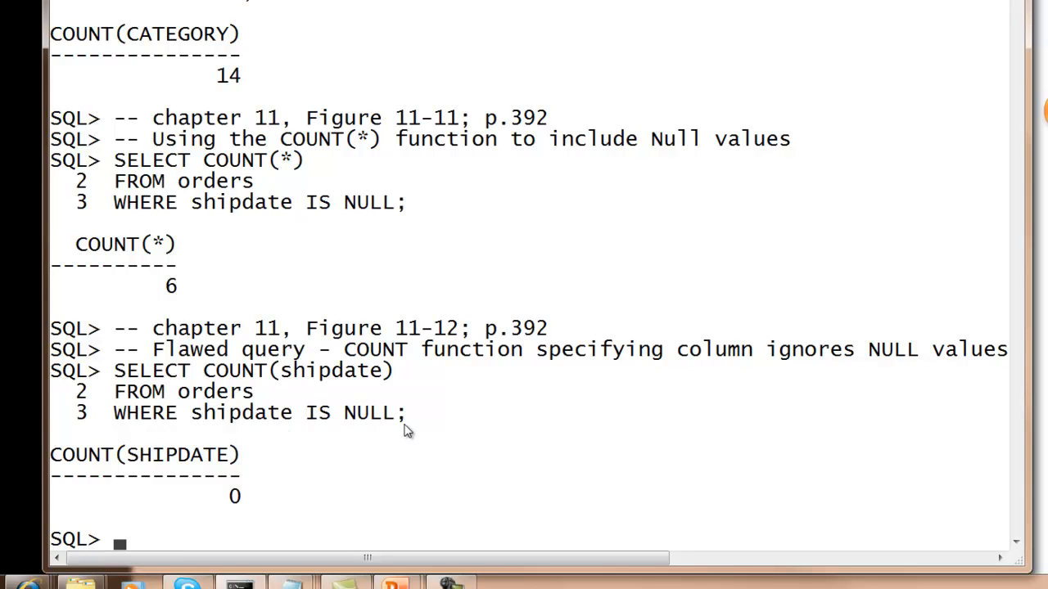
mouse_move(373, 385)
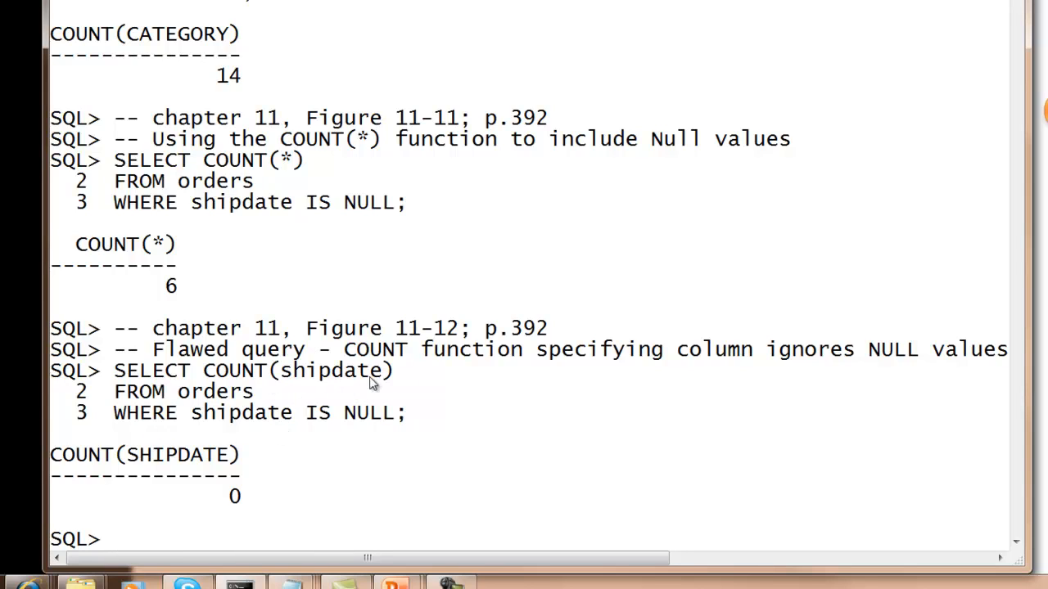
mouse_move(205, 380)
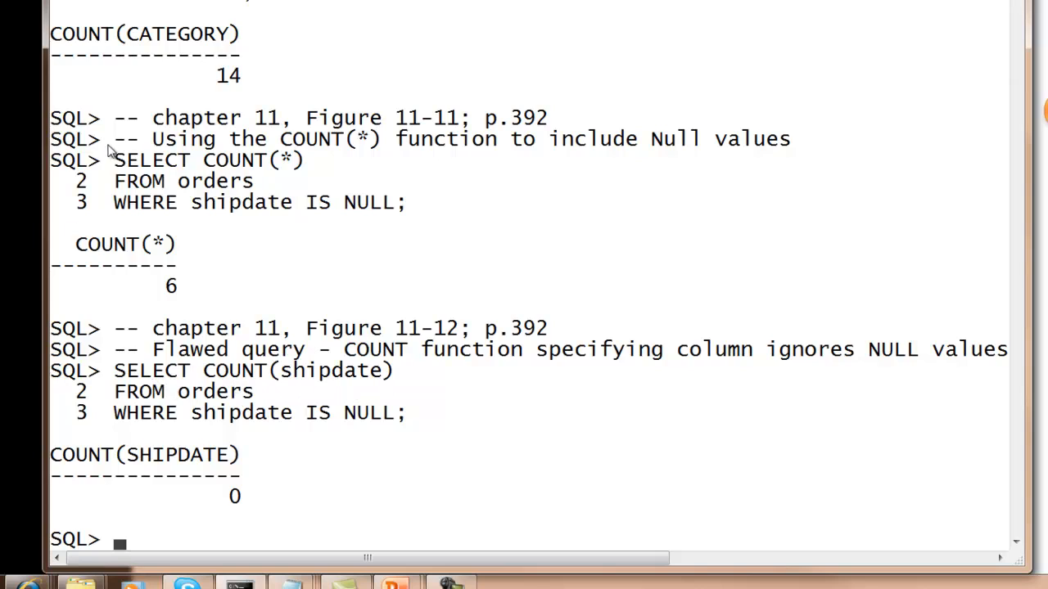
mouse_move(281, 174)
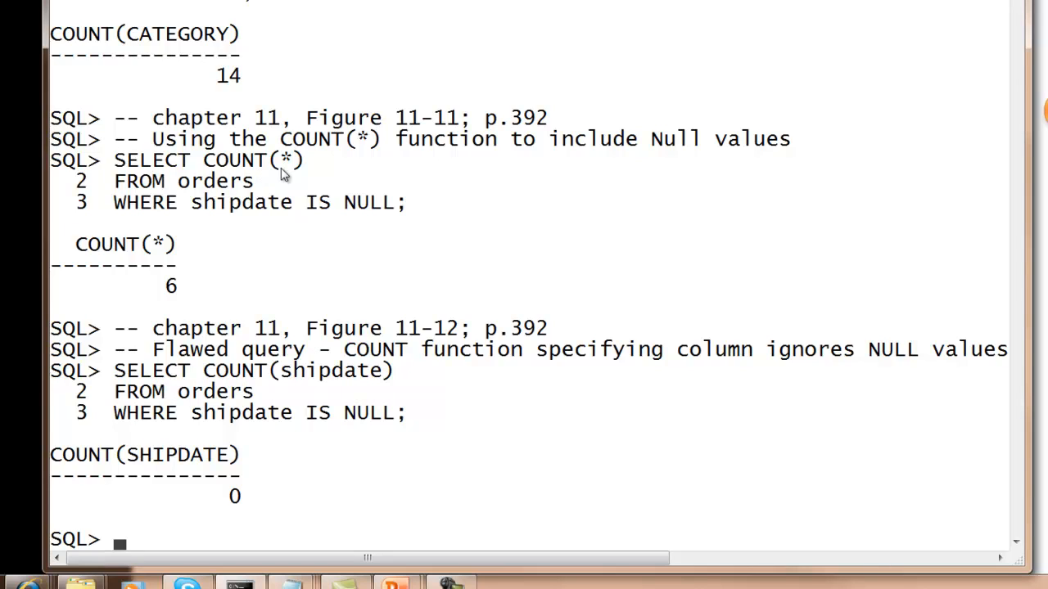
mouse_move(212, 193)
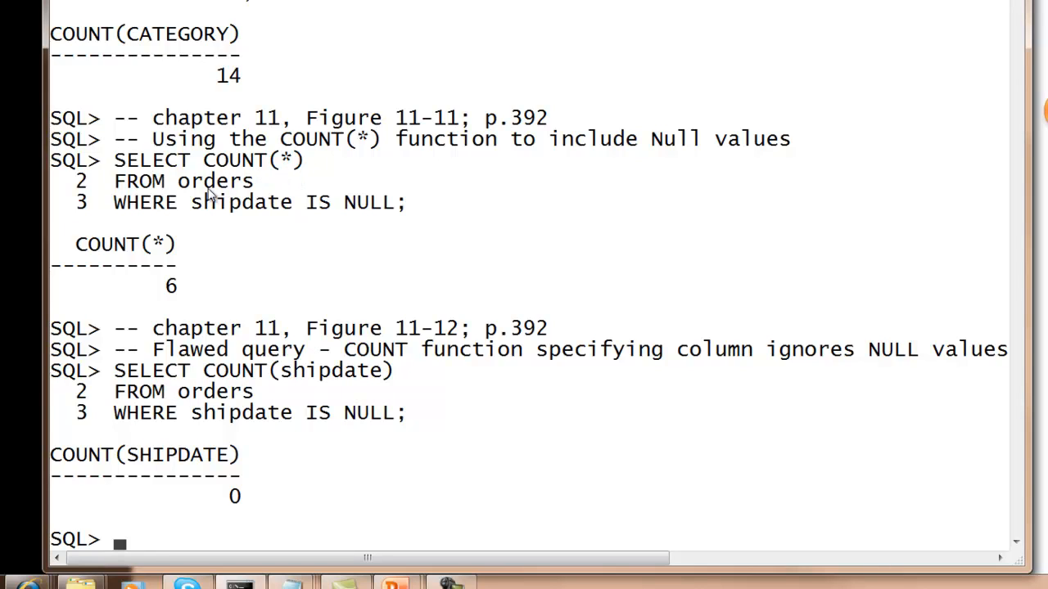
mouse_move(277, 137)
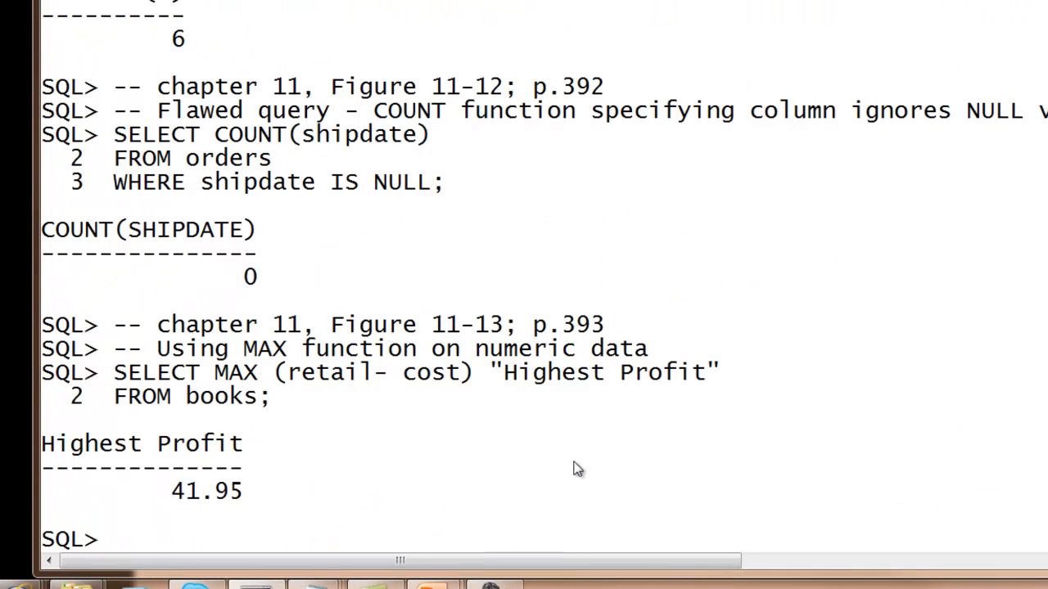
mouse_move(204, 391)
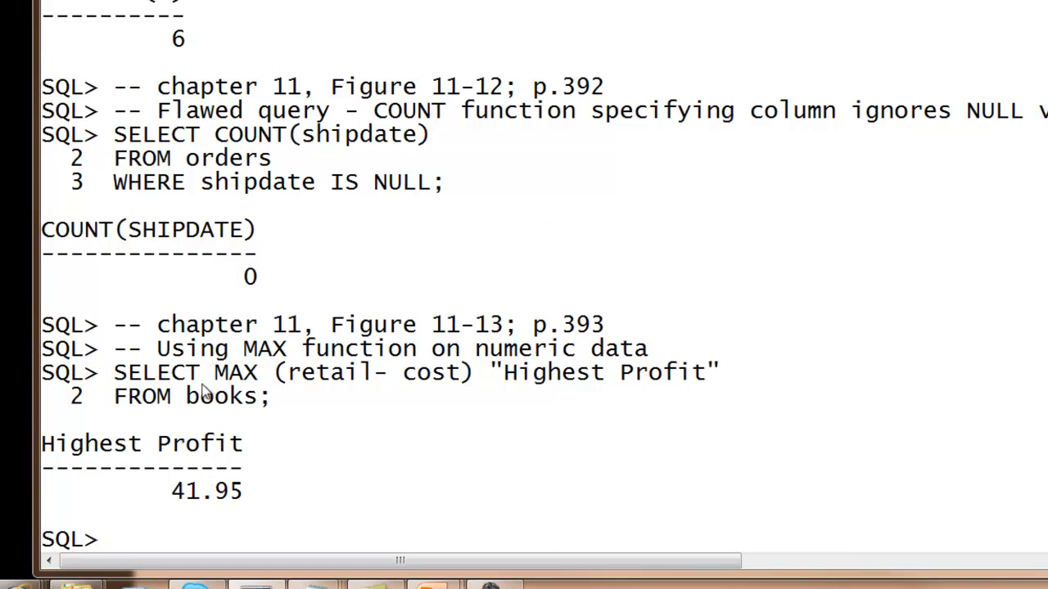
mouse_move(373, 401)
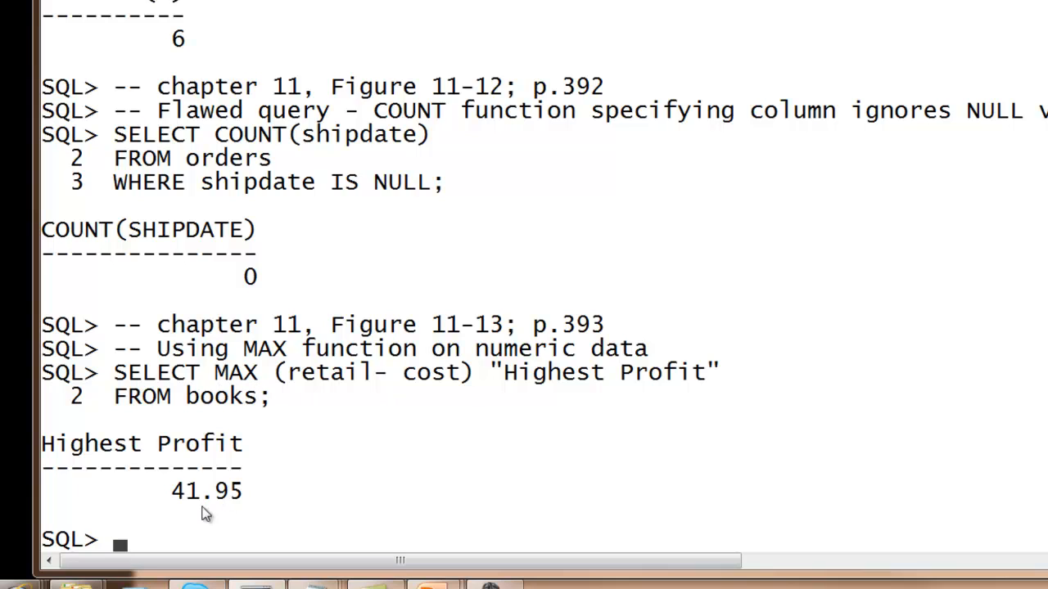
mouse_move(352, 399)
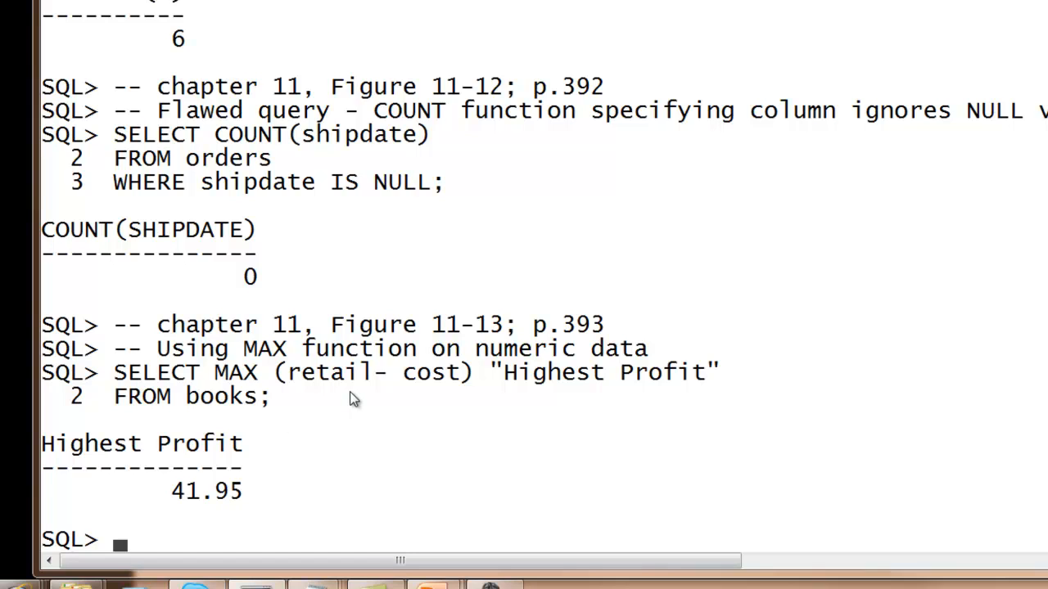
mouse_move(425, 469)
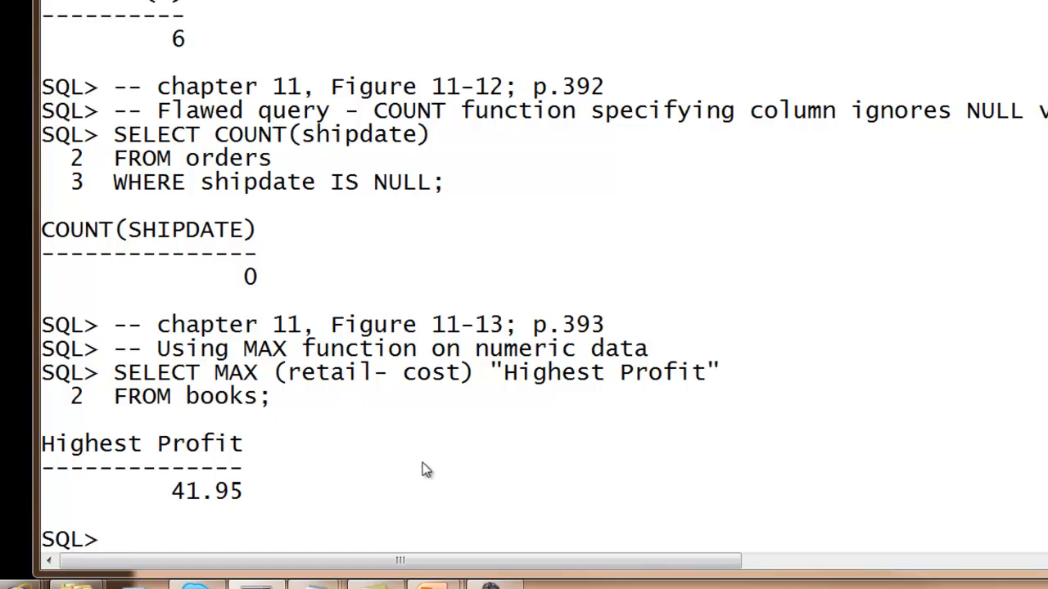
mouse_move(540, 504)
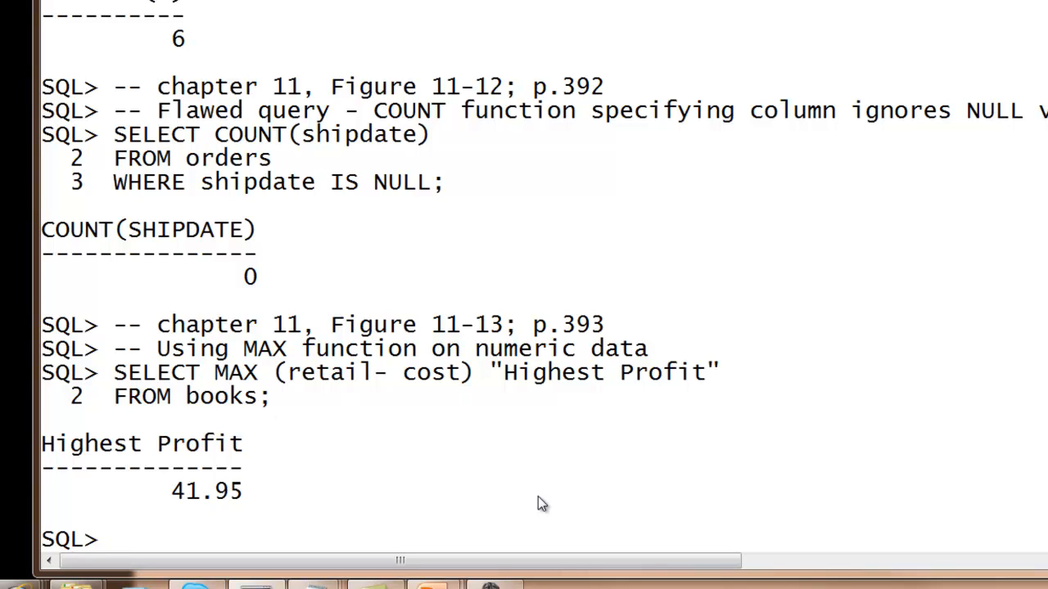
mouse_move(327, 494)
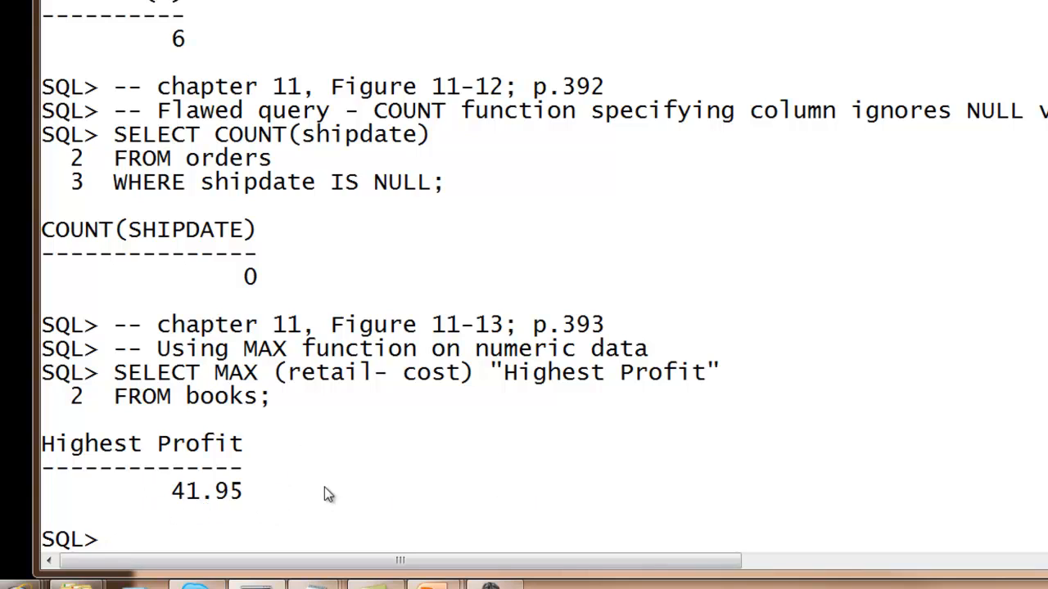
mouse_move(321, 488)
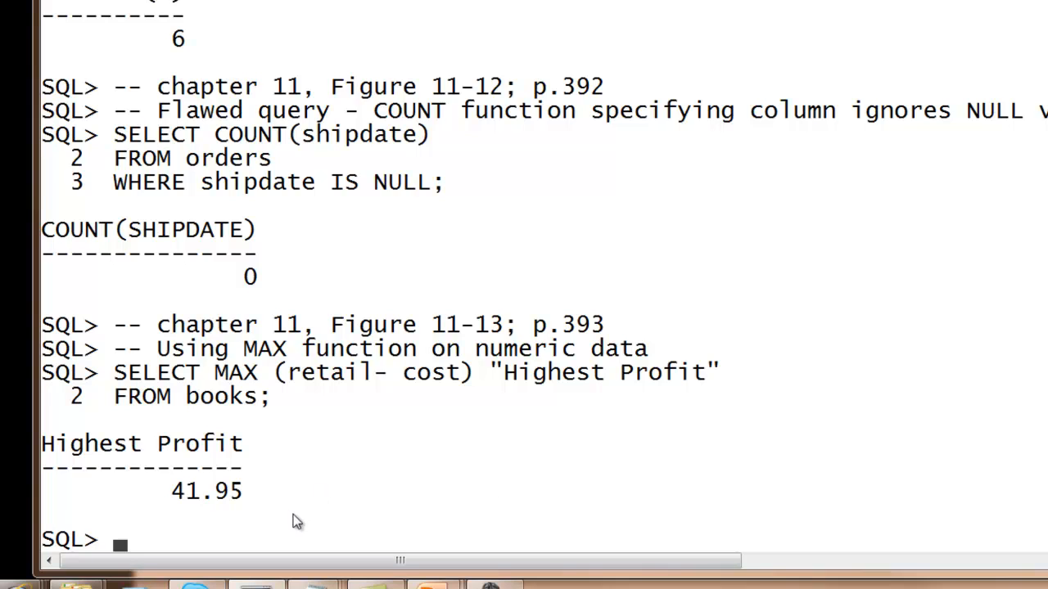
mouse_move(309, 523)
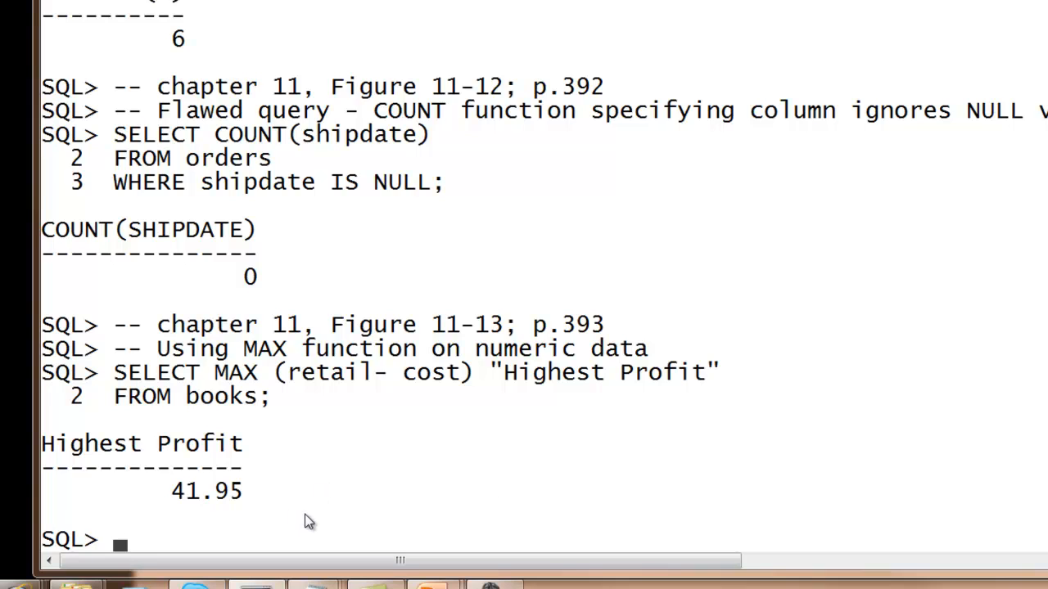
mouse_move(365, 490)
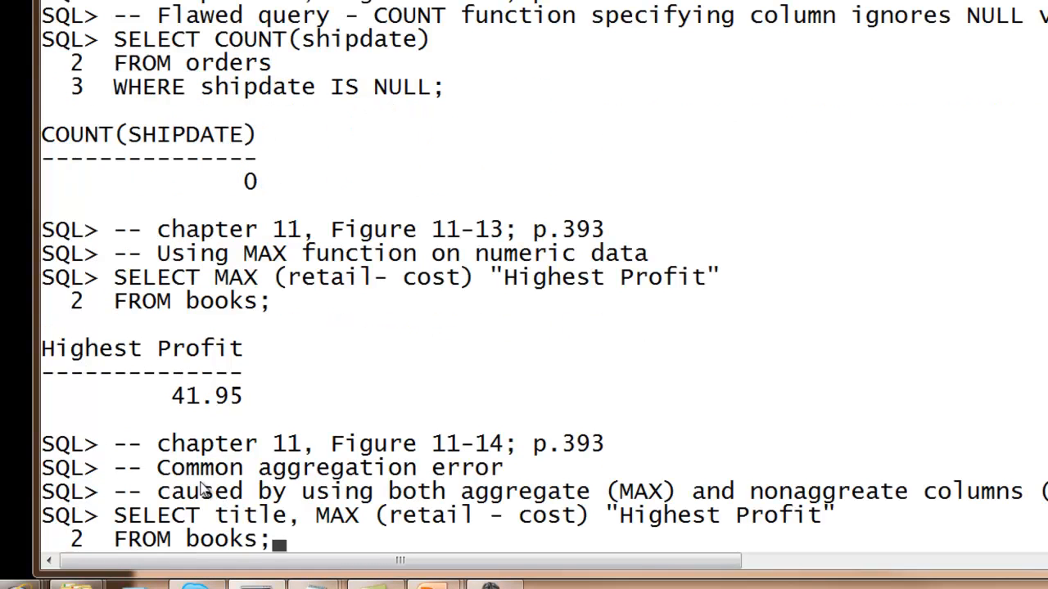
mouse_move(134, 495)
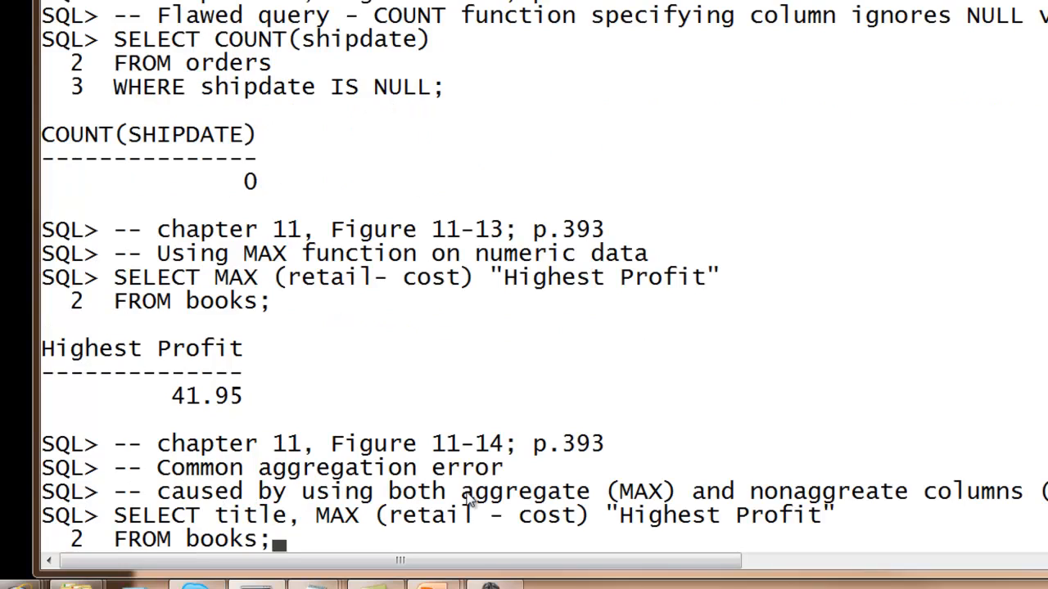
mouse_move(658, 500)
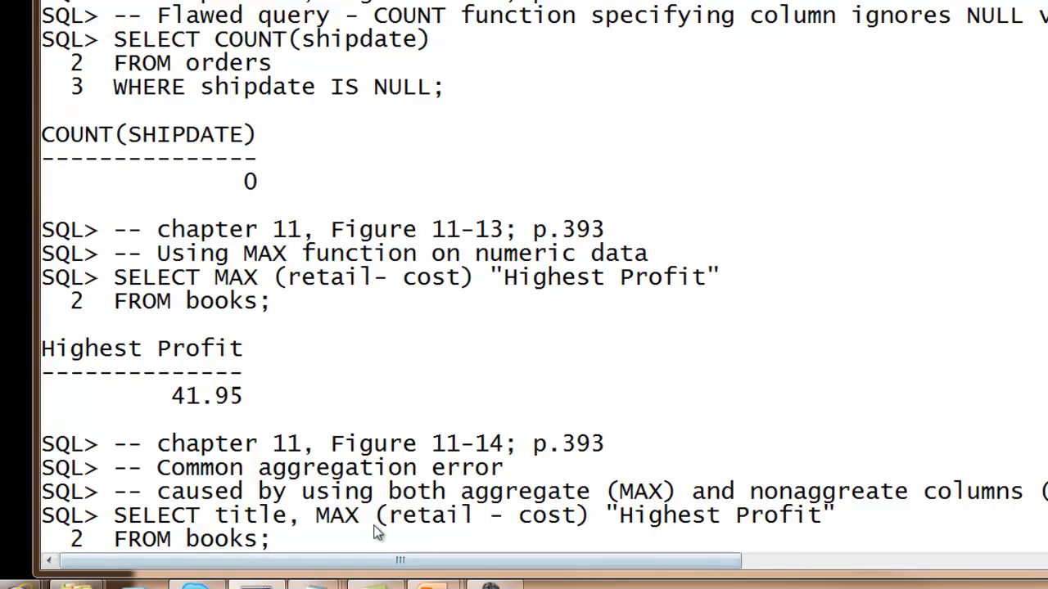
mouse_move(274, 527)
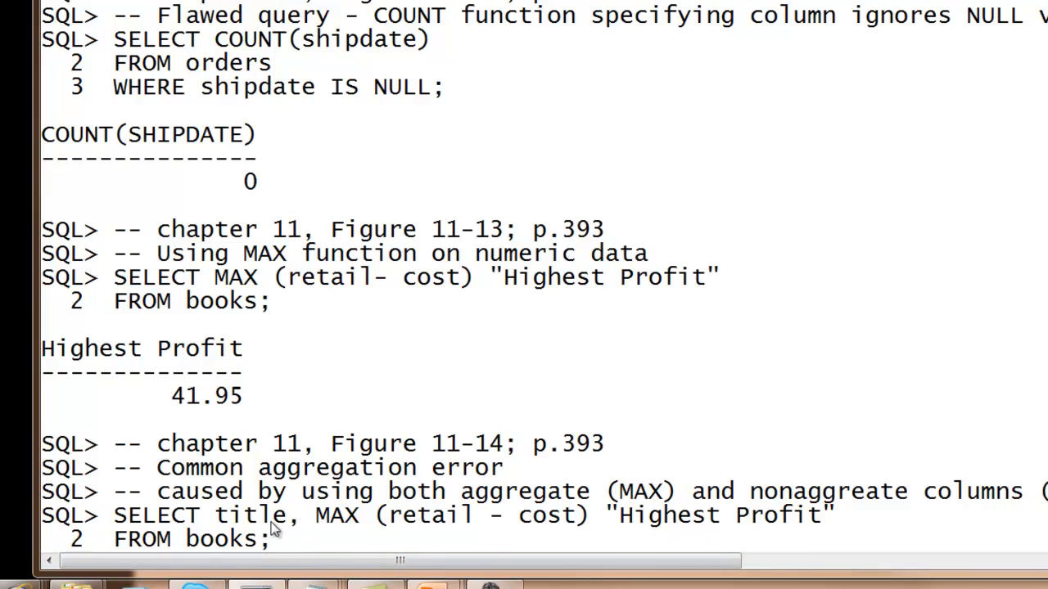
mouse_move(364, 532)
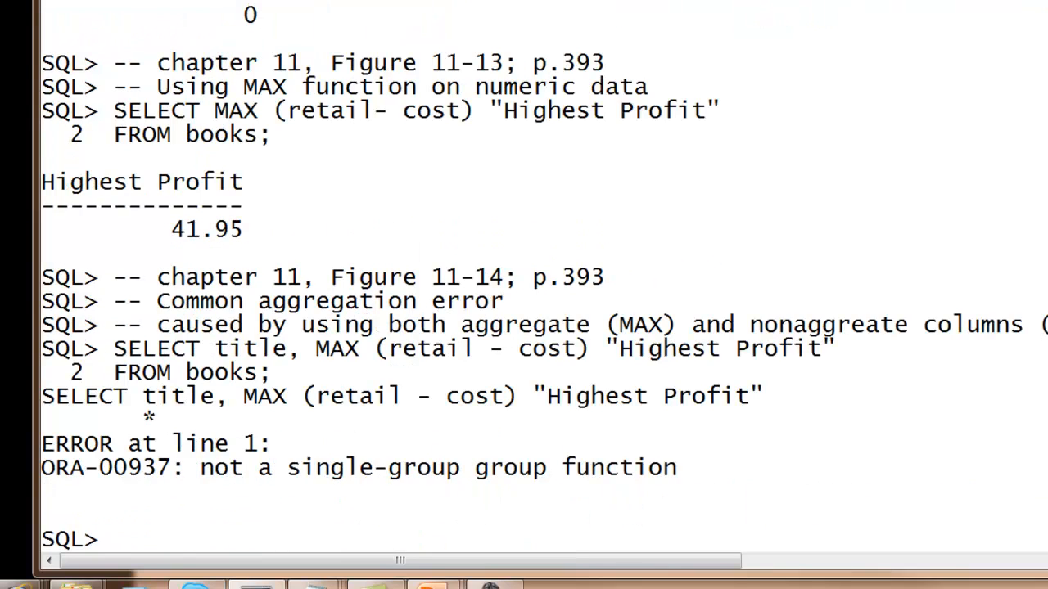
mouse_move(602, 483)
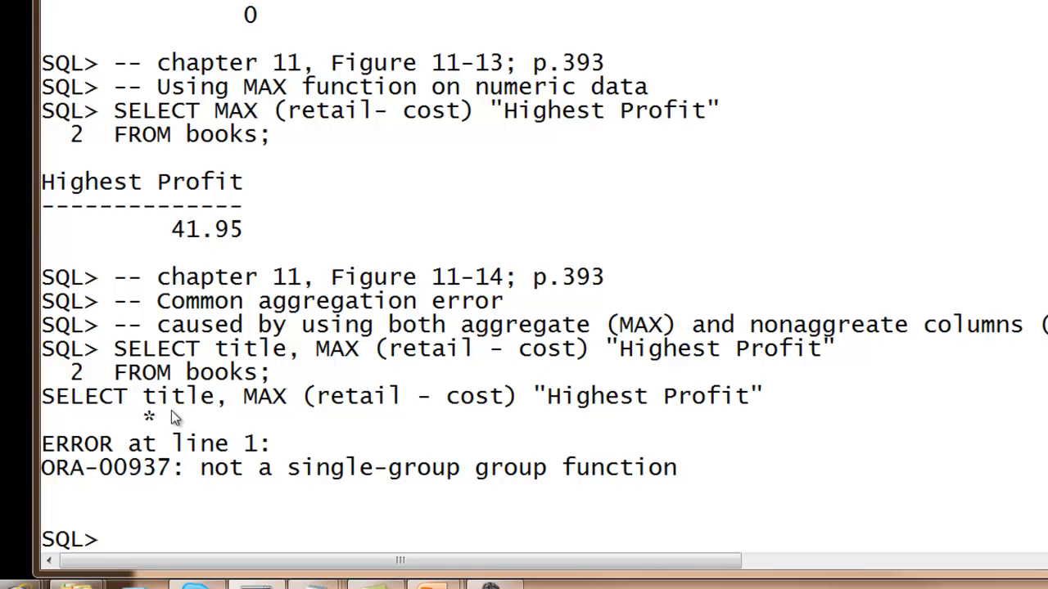
mouse_move(842, 419)
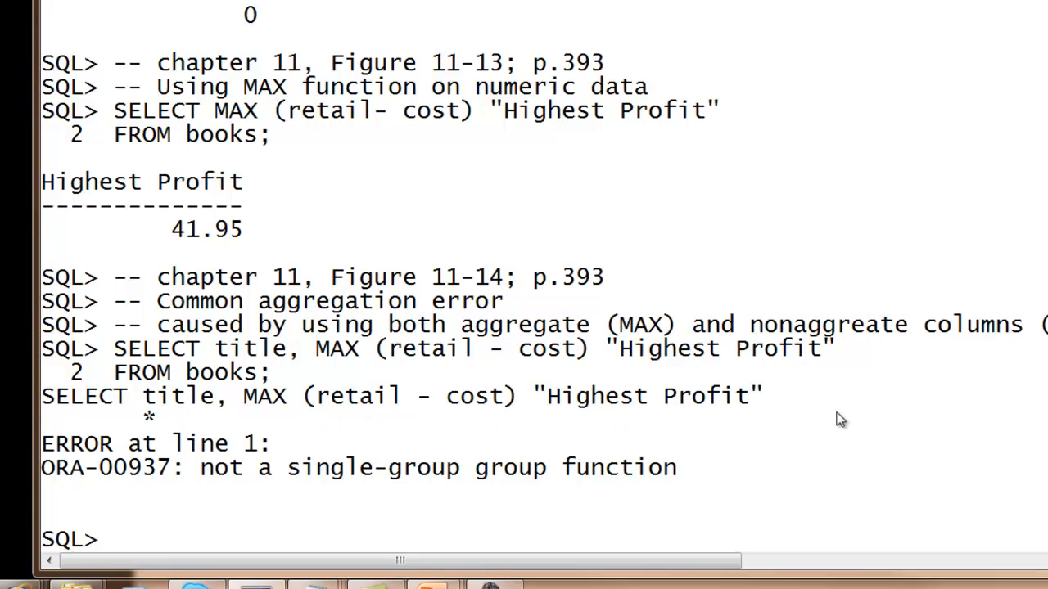
Scroll to review the ORA-00937 error from the title-plus-MAX(retail - cost) query
scroll("down", 3)
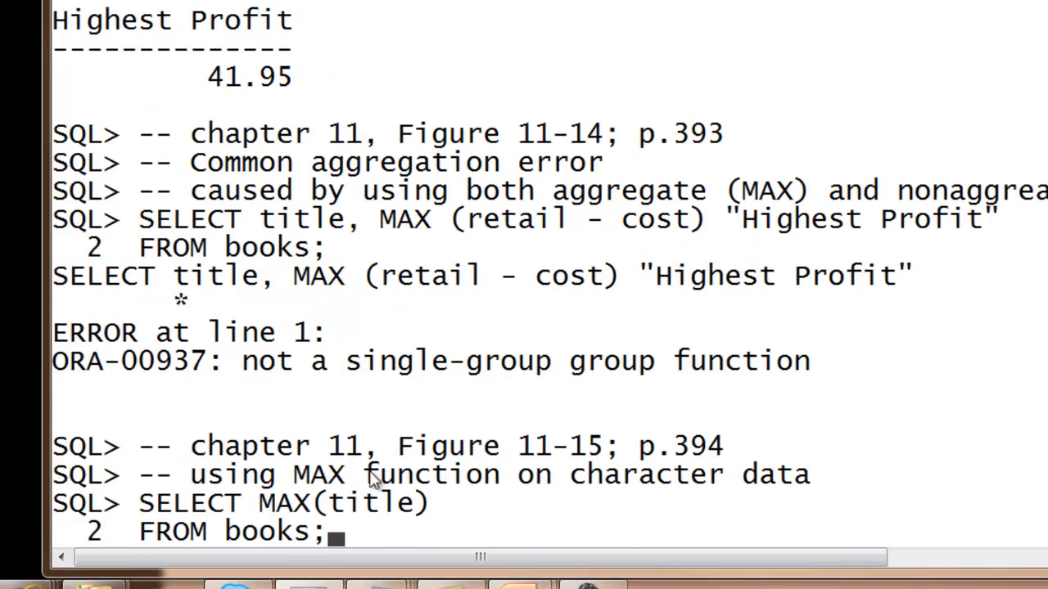
mouse_move(834, 506)
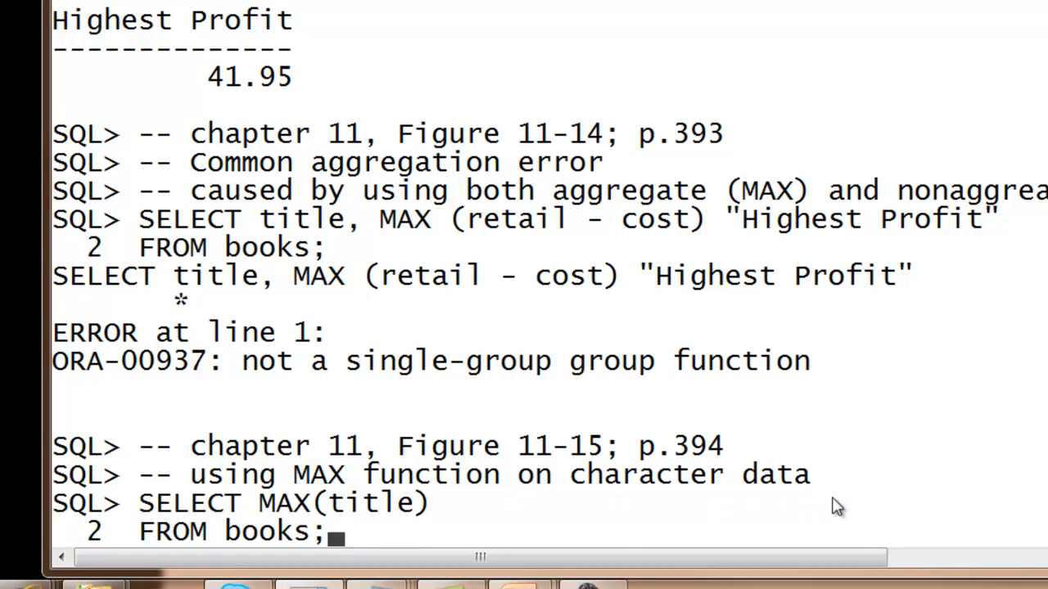
mouse_move(270, 528)
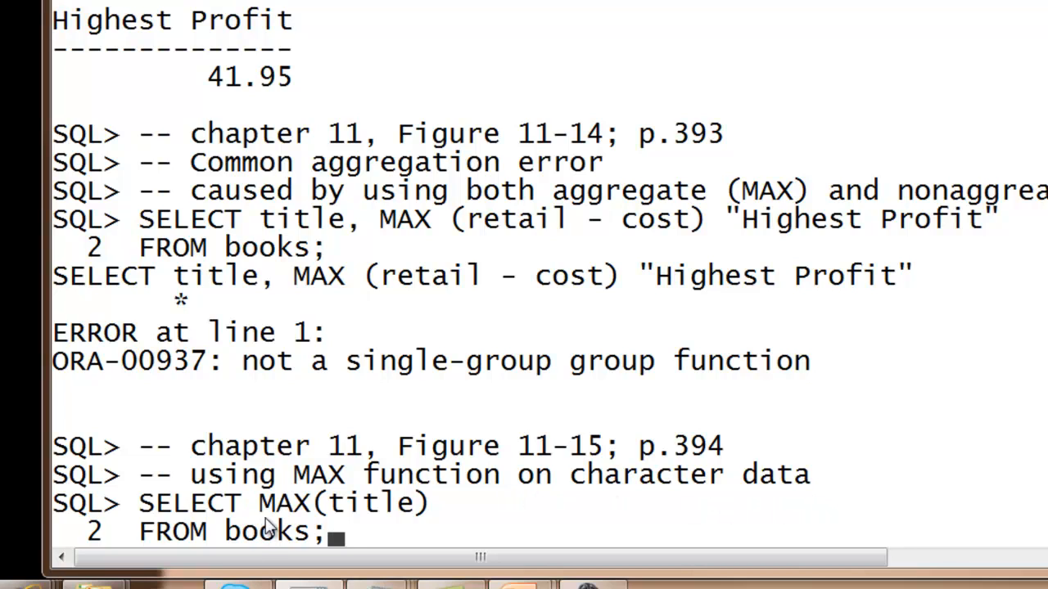
mouse_move(278, 540)
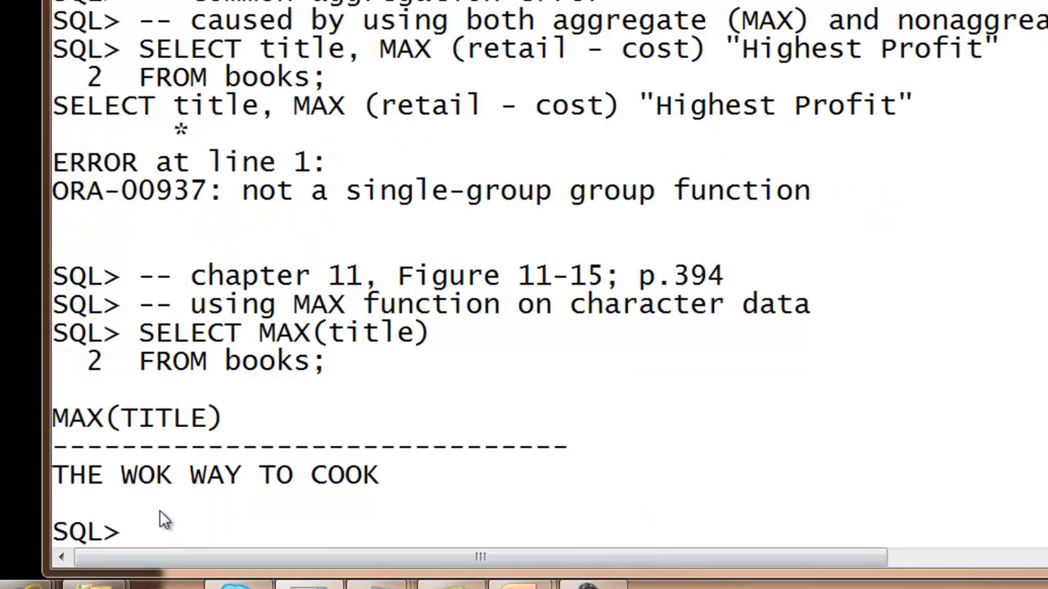
mouse_move(401, 506)
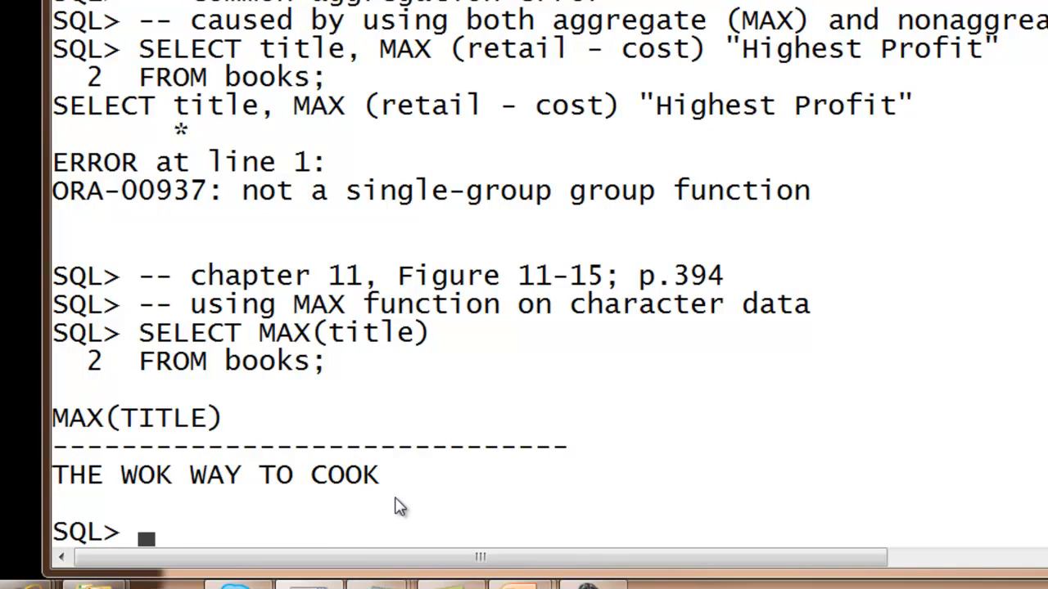
mouse_move(393, 478)
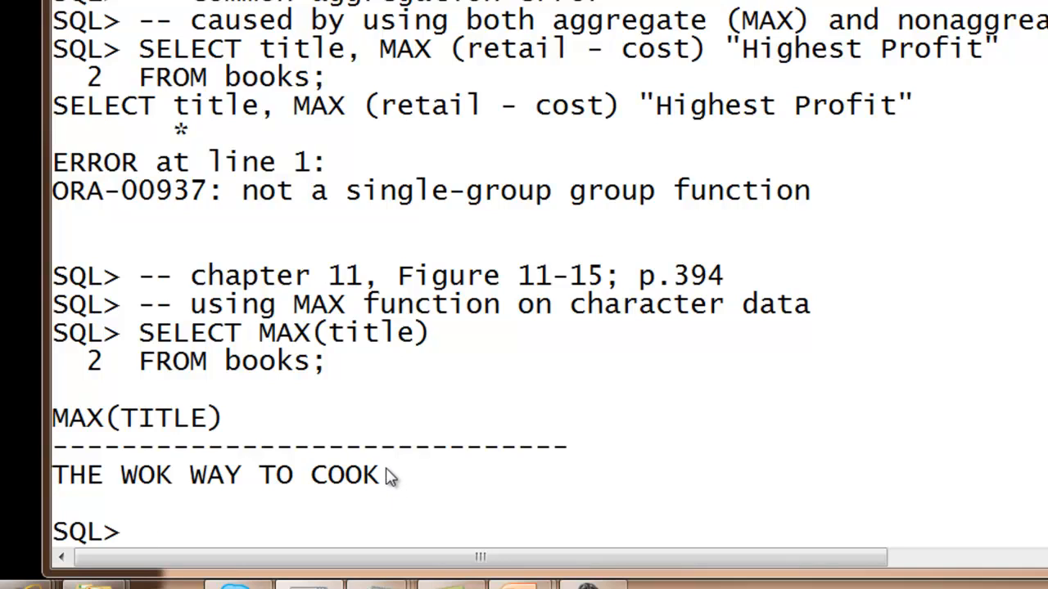